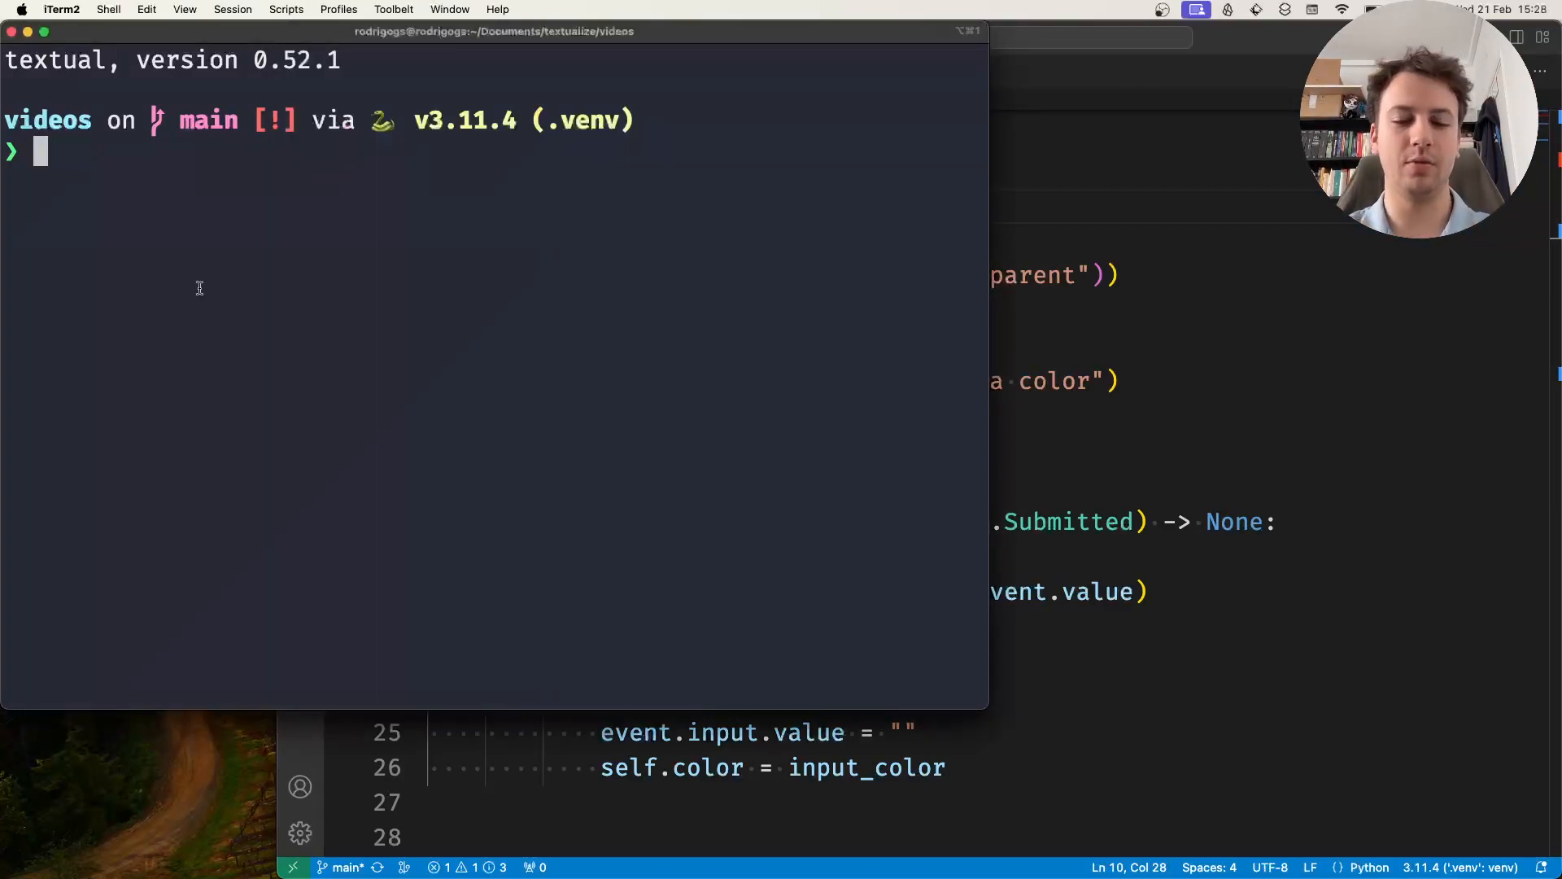
# Run `textual run --dev myapp.py` in iTerm2 and submit green as the colour
pyautogui.write('textual run -')
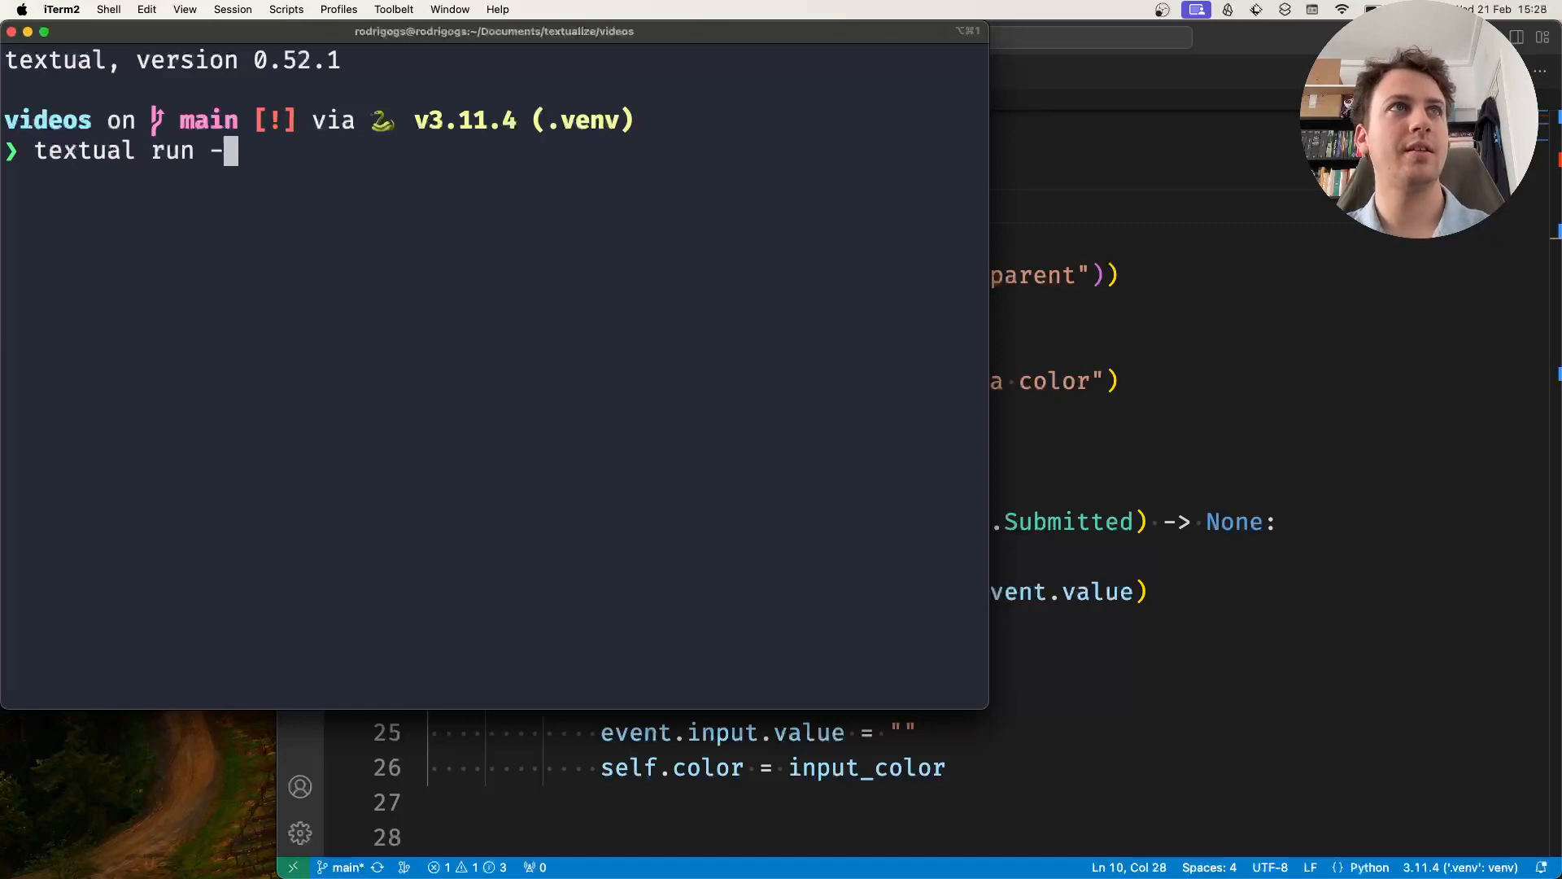
pyautogui.write('-def')
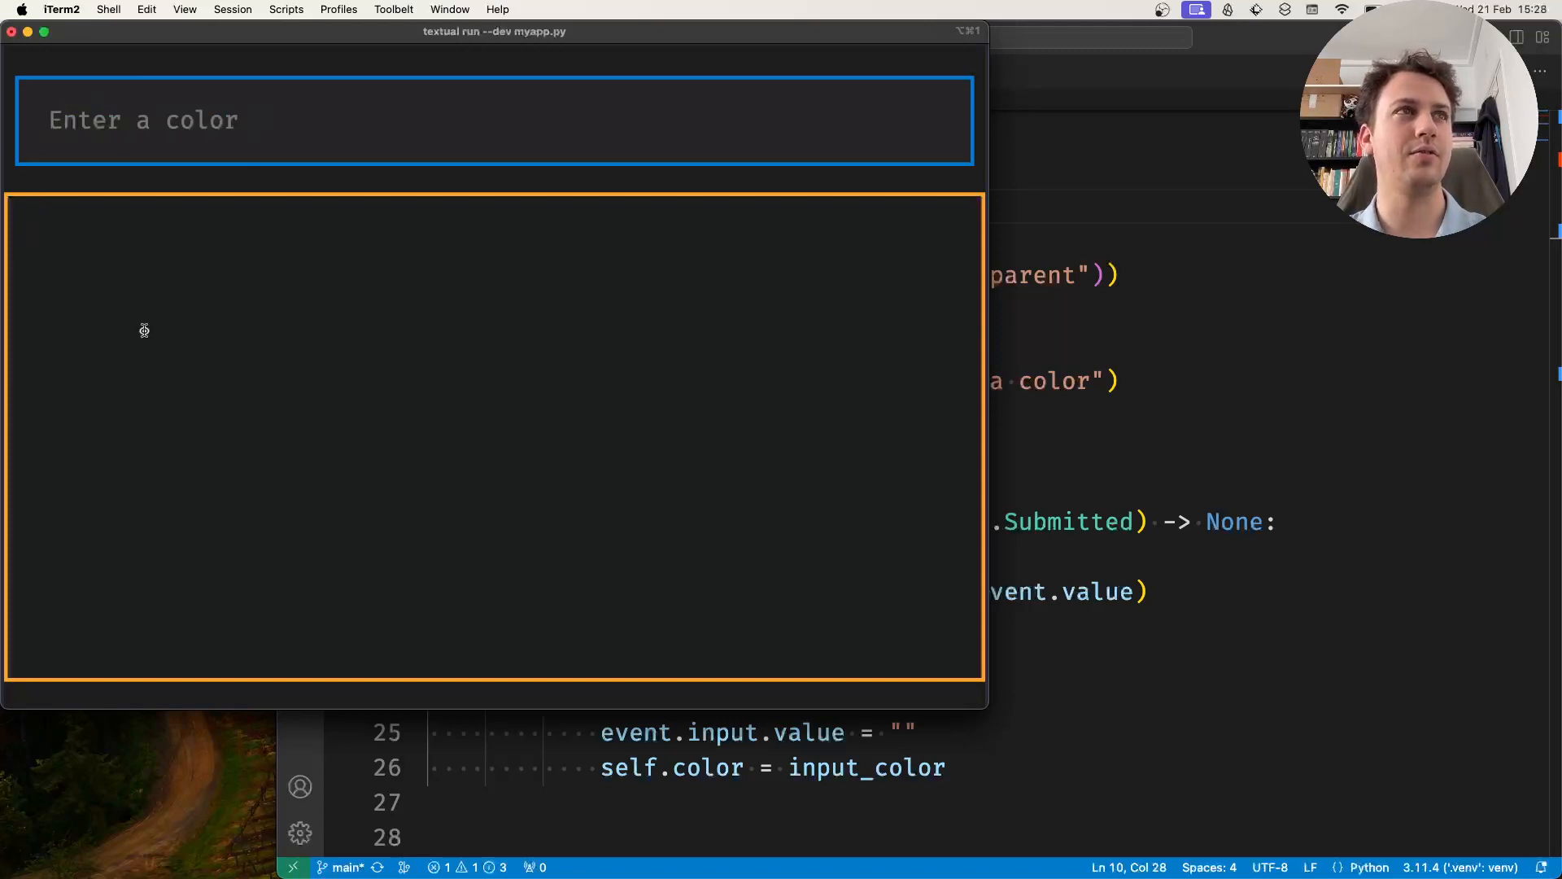
pyautogui.moveTo(670, 569)
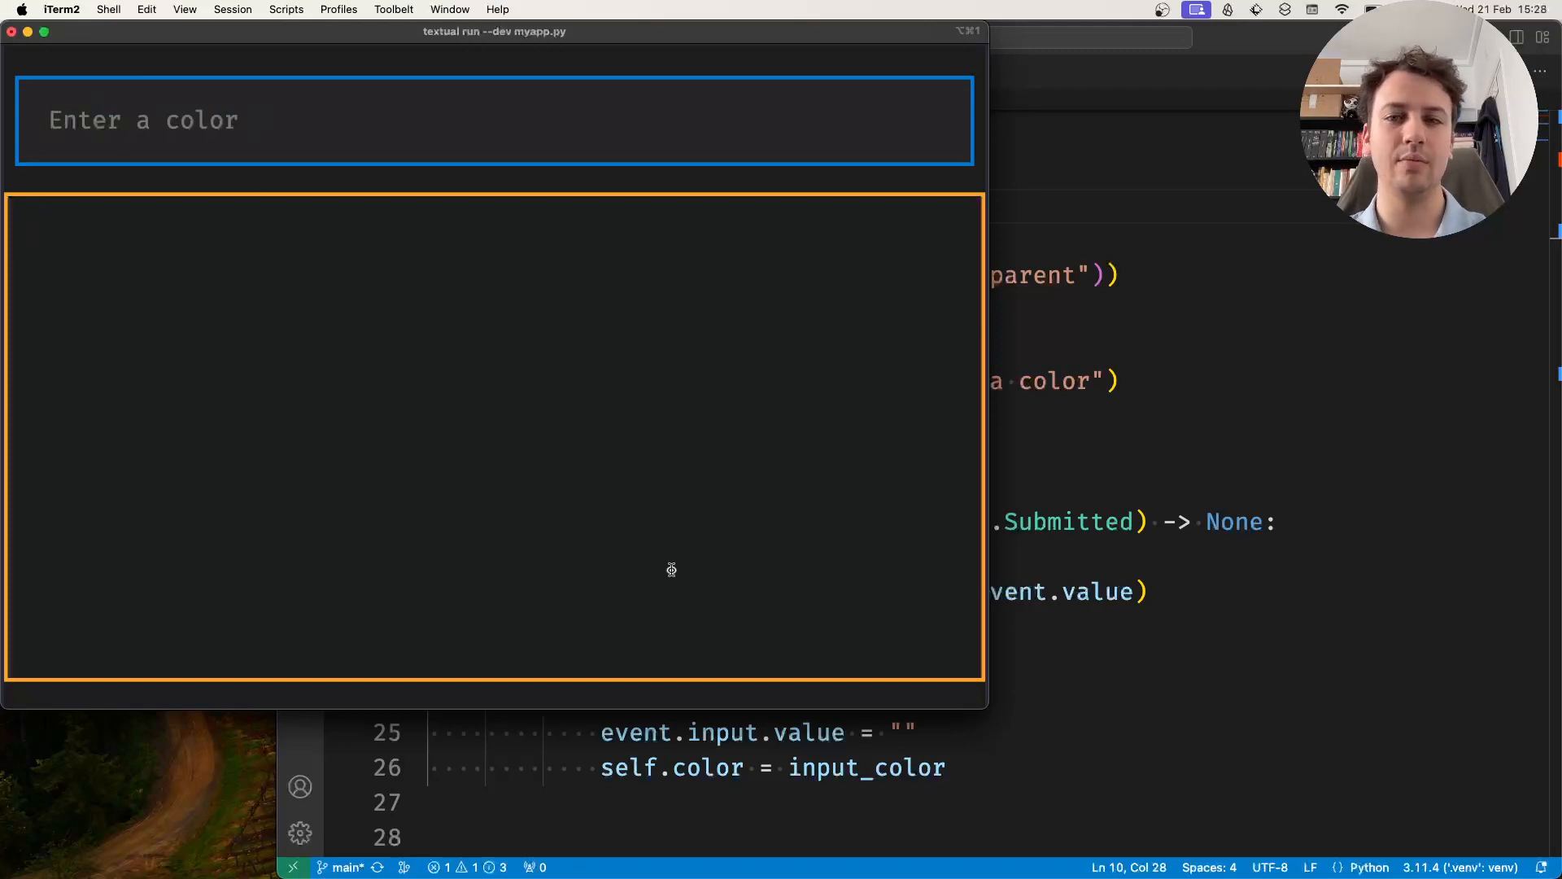
pyautogui.write('gre')
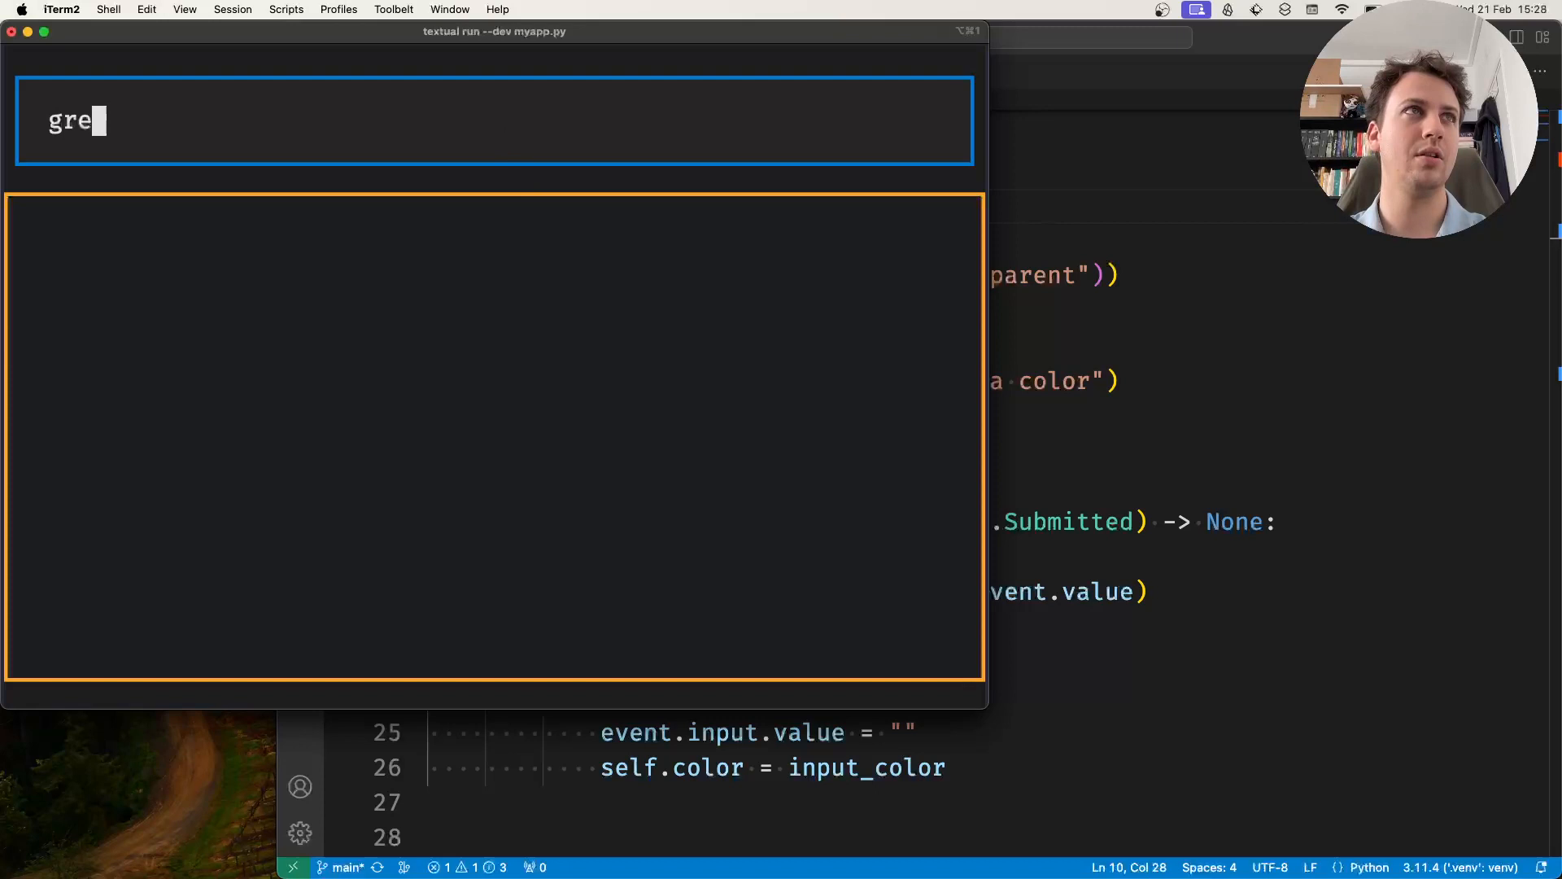
pyautogui.write('en')
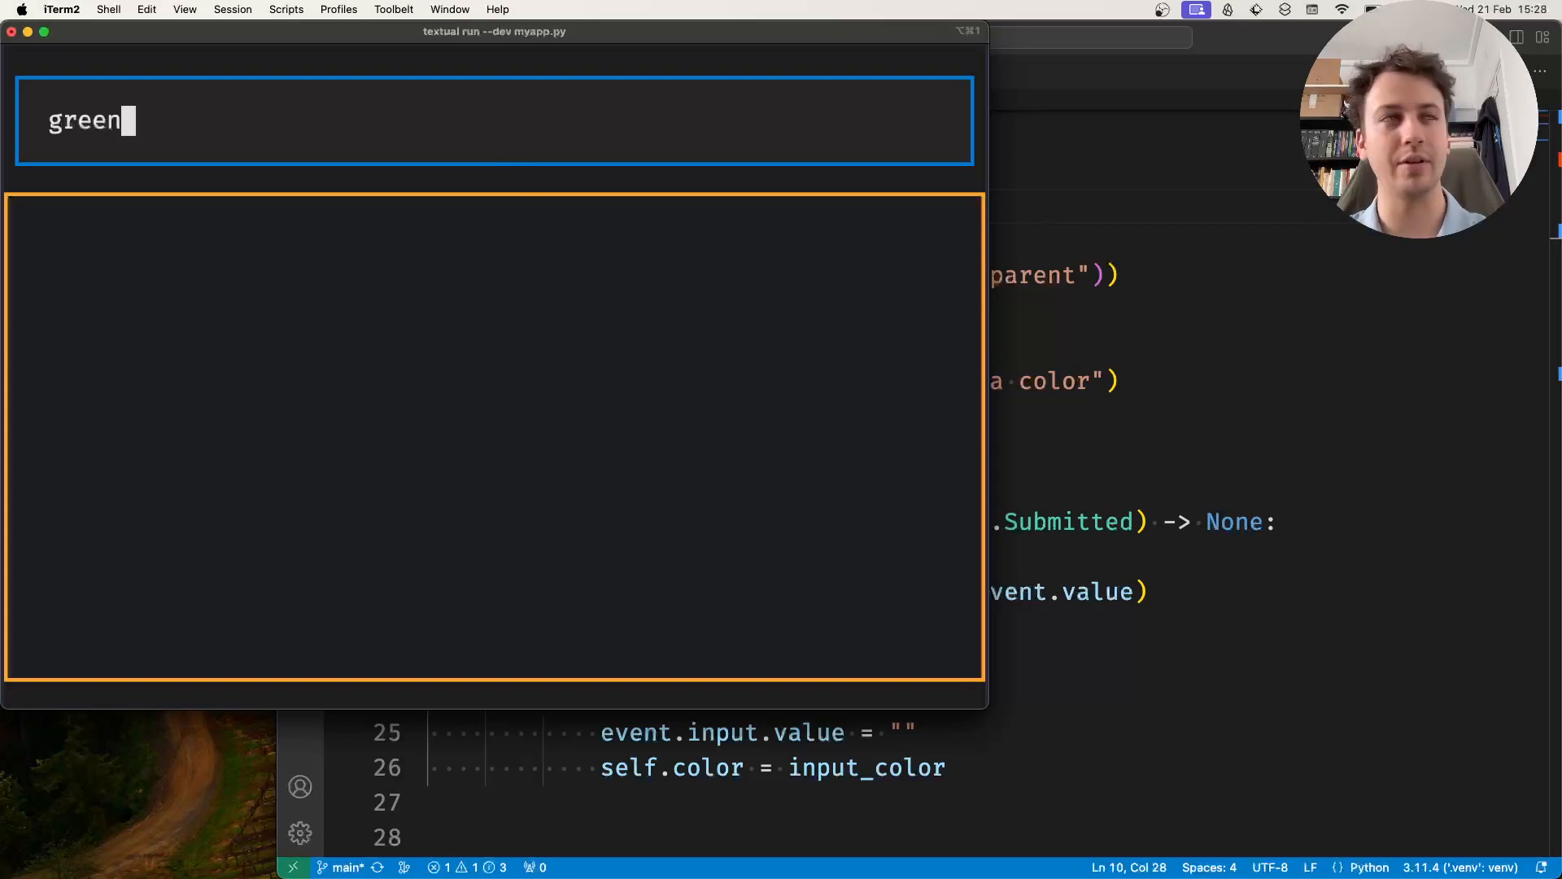
pyautogui.press('Return')
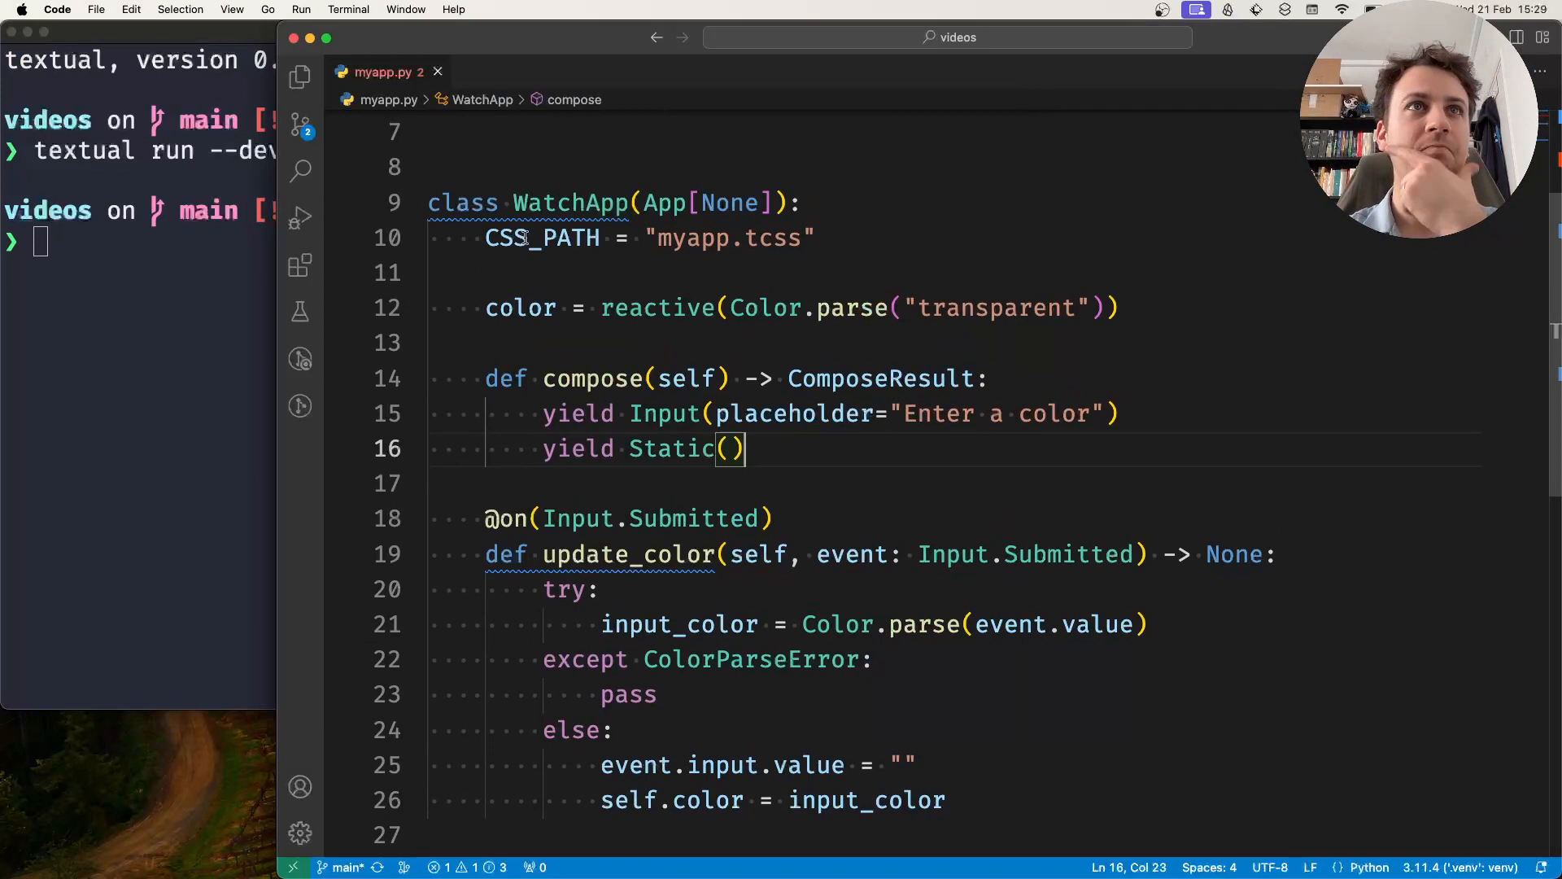
pyautogui.doubleClick(541, 238)
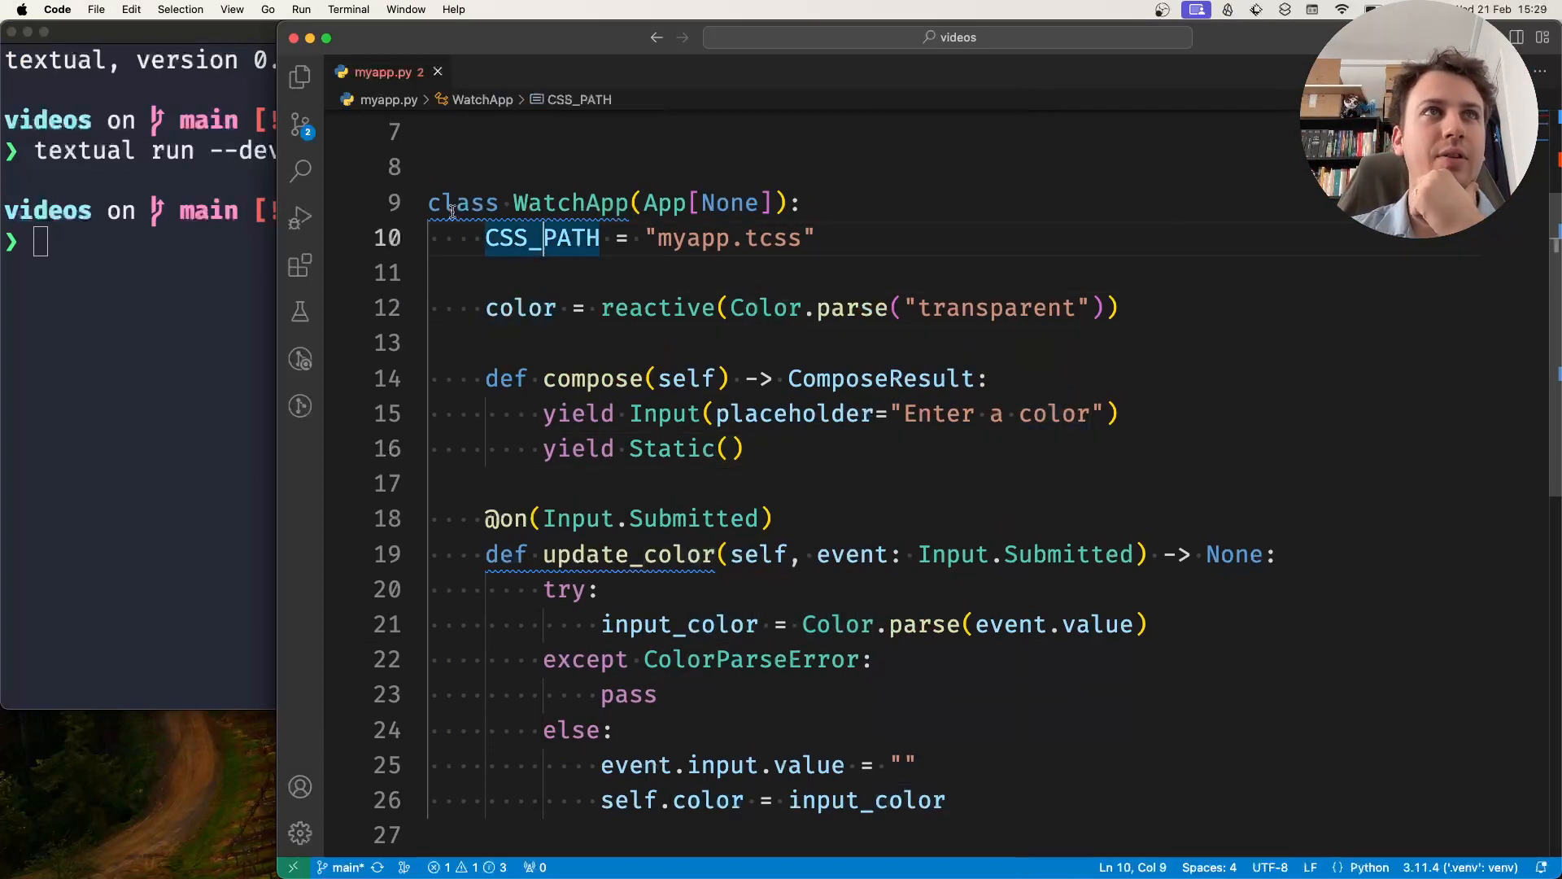
pyautogui.click(485, 308)
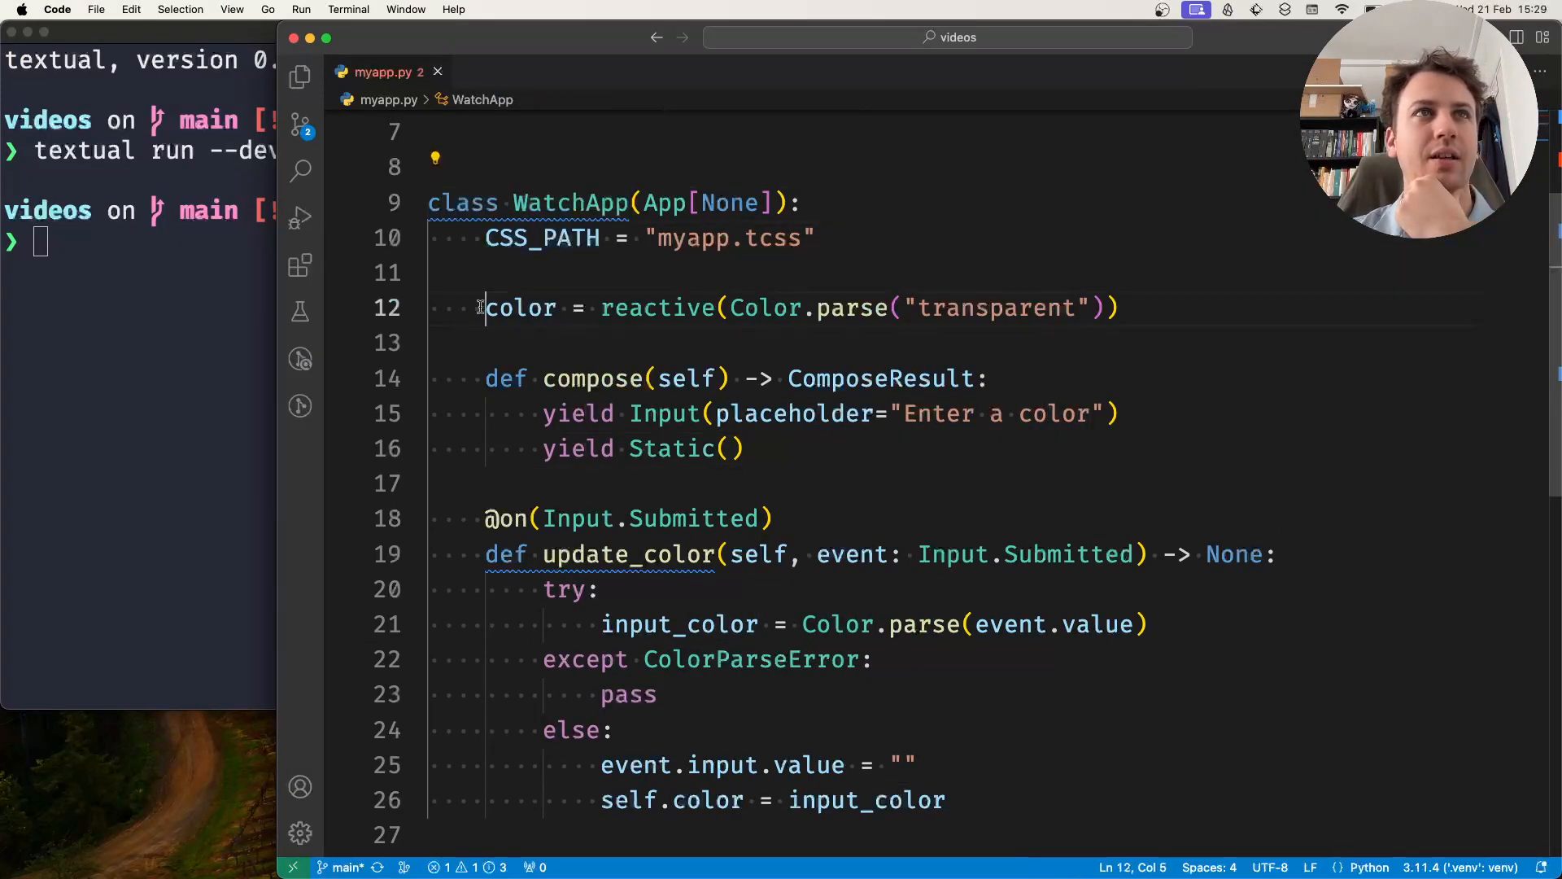
pyautogui.doubleClick(656, 307)
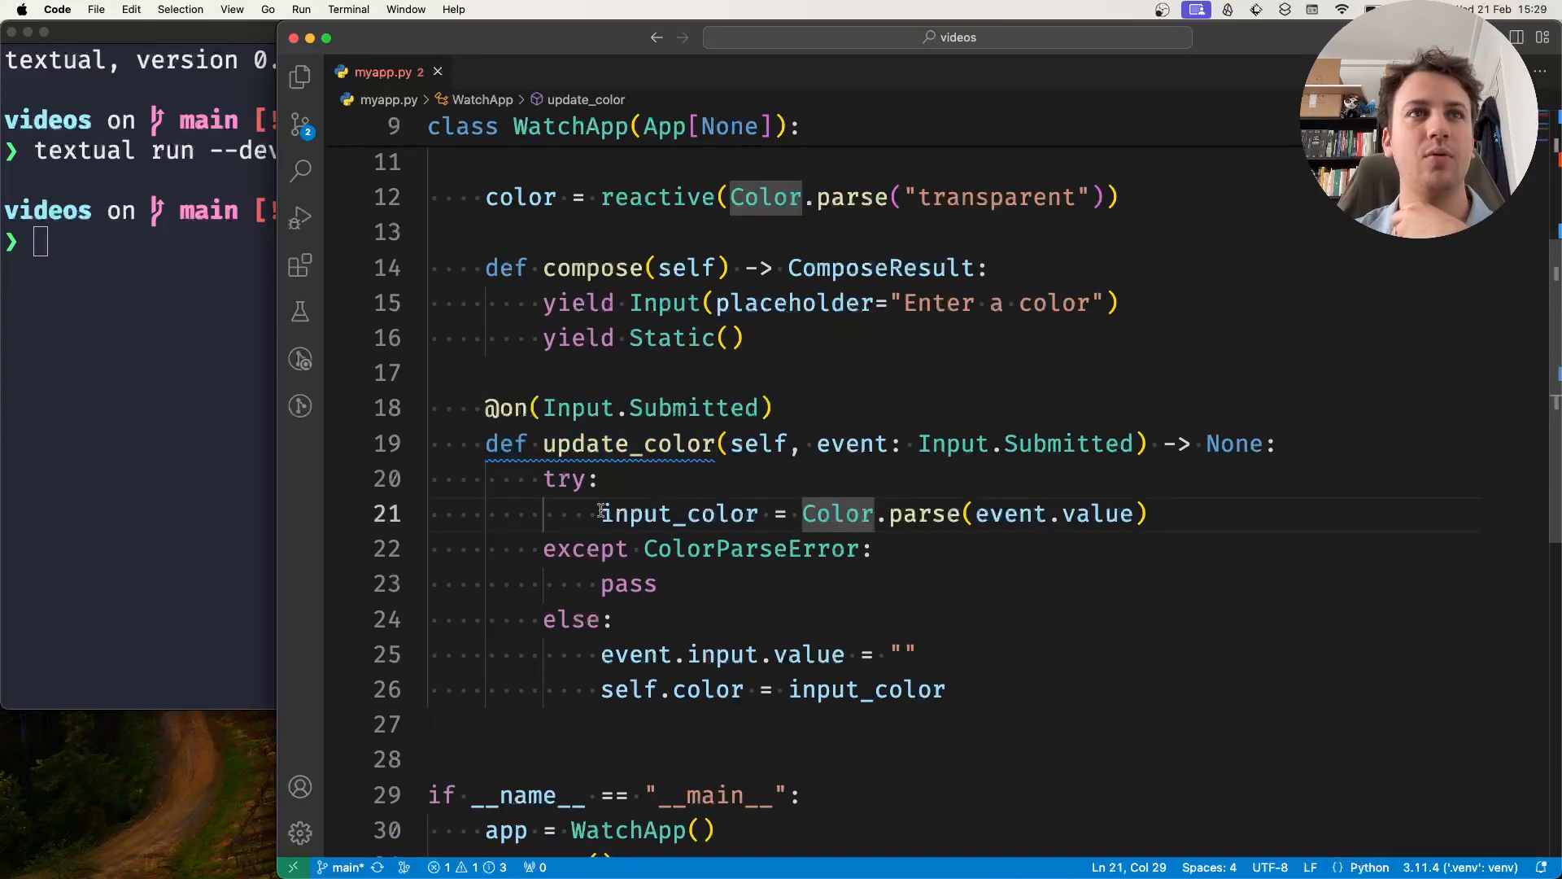
pyautogui.moveTo(601, 514); pyautogui.dragTo(1147, 513)
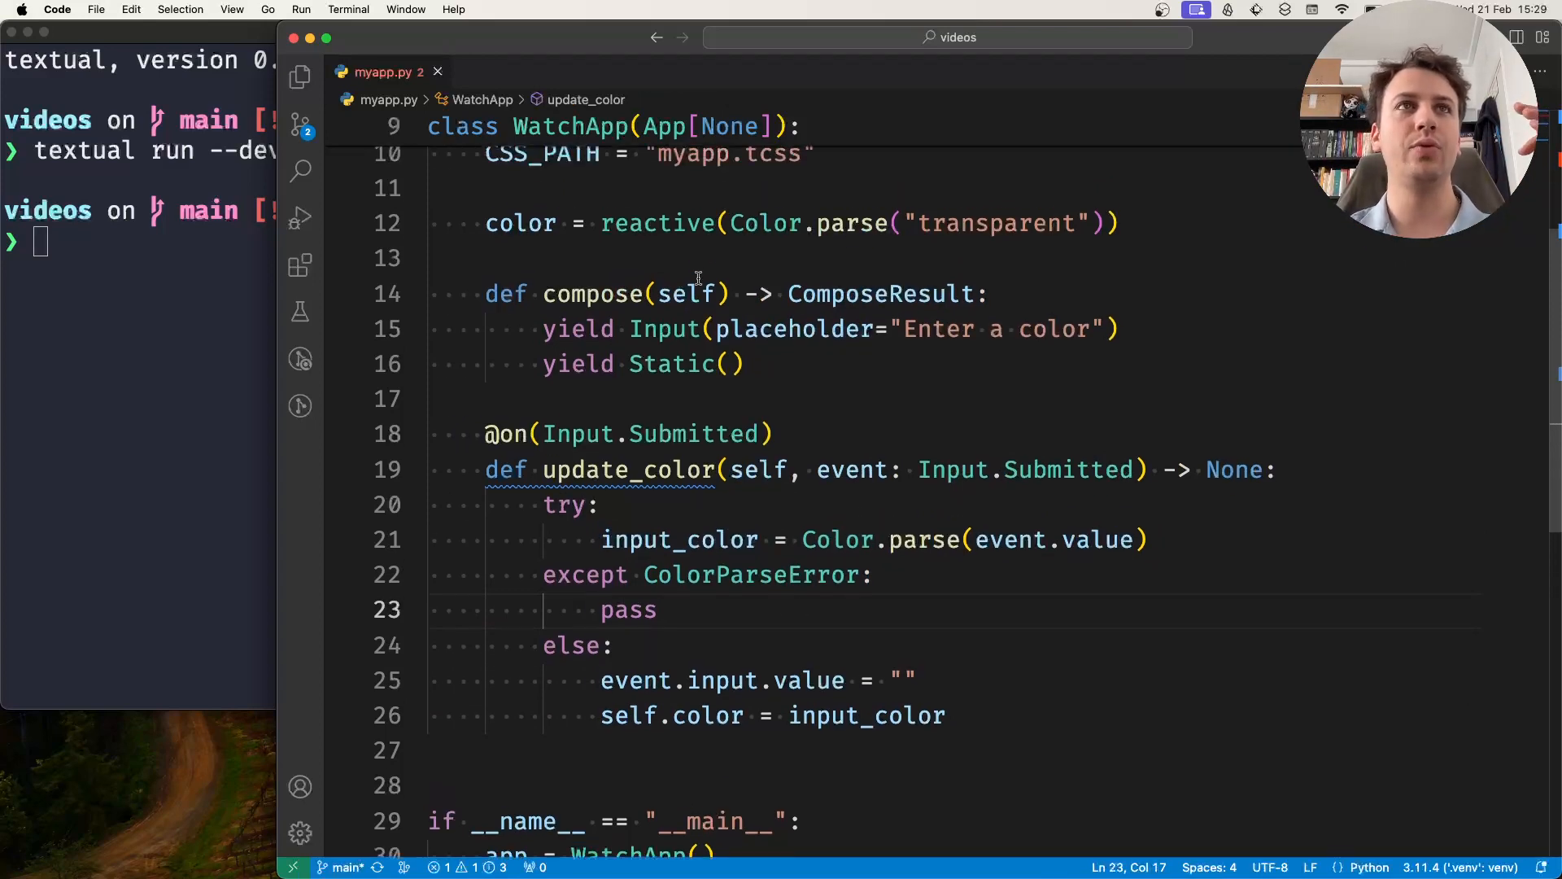
pyautogui.doubleClick(656, 233)
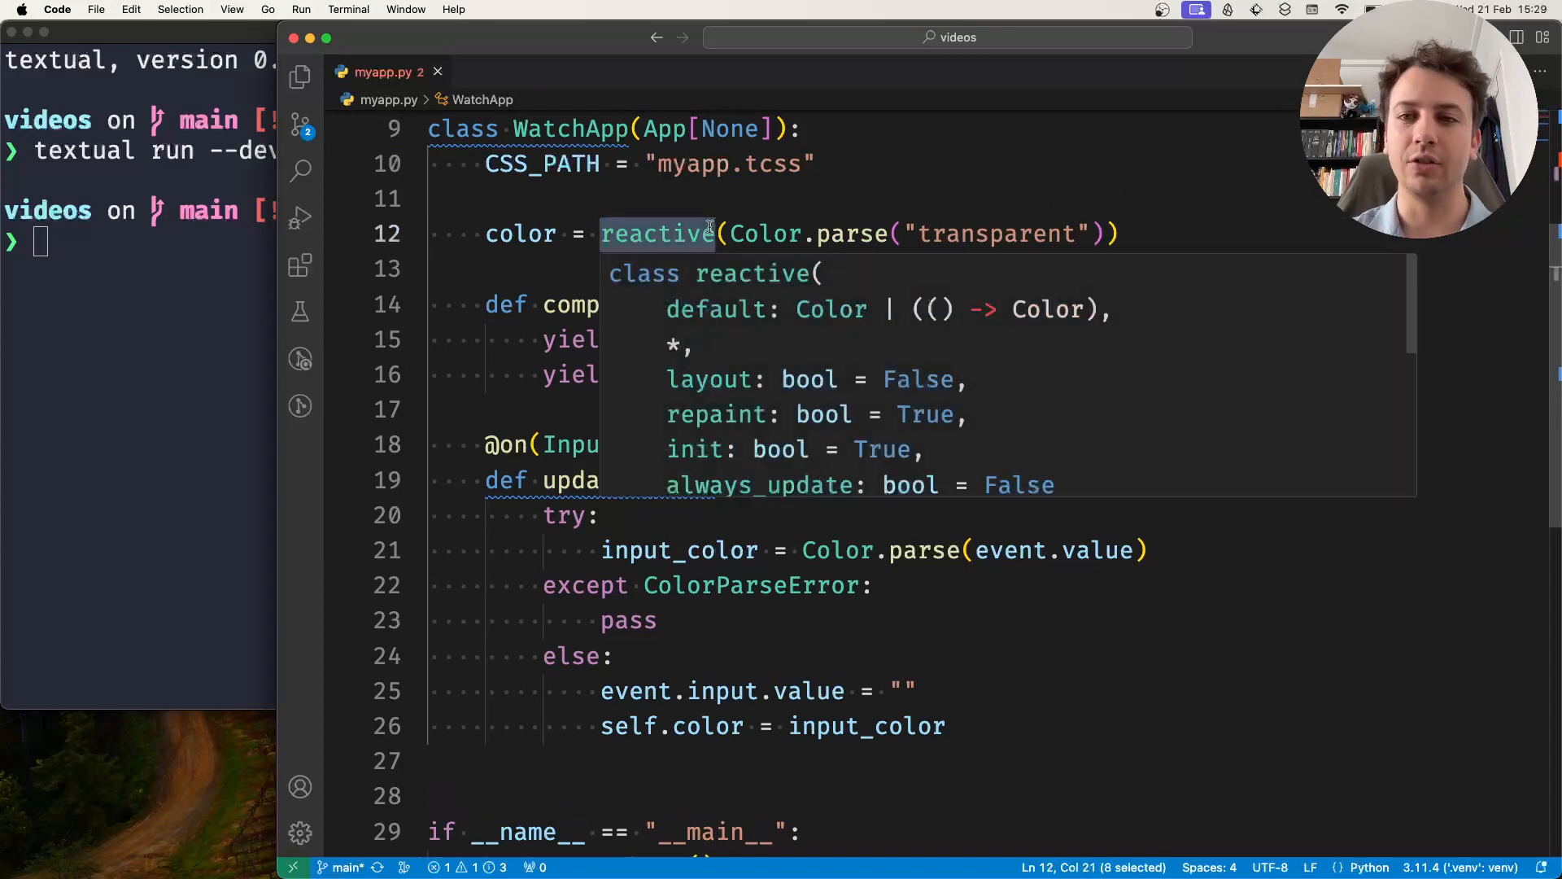
pyautogui.click(543, 269)
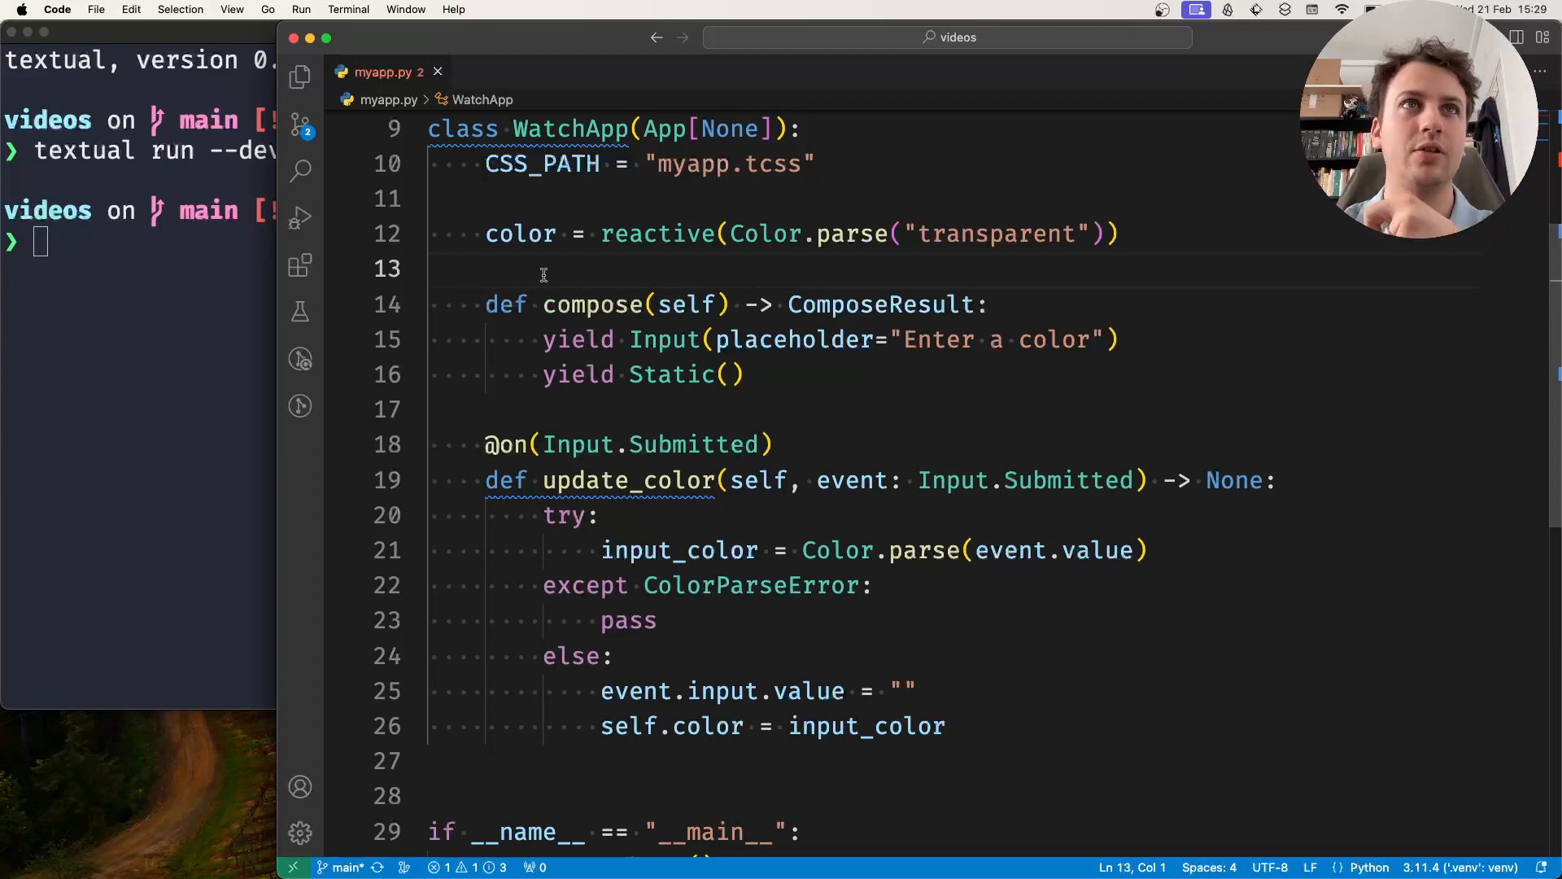
# Add a `def watch_color(self)` method on a new line below compose
pyautogui.press('enter')
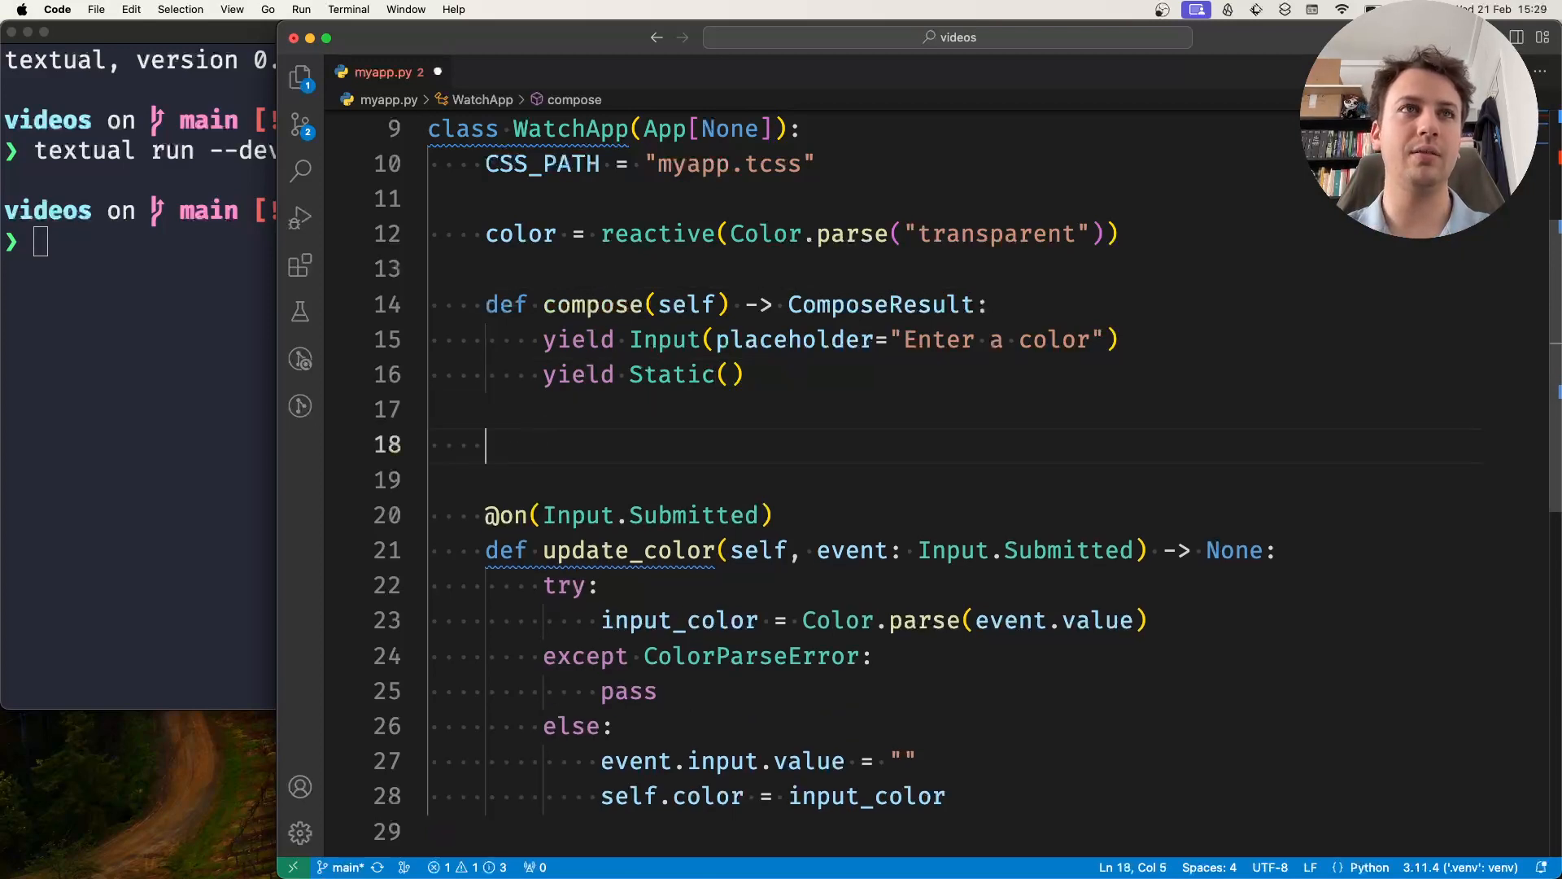
pyautogui.write('def')
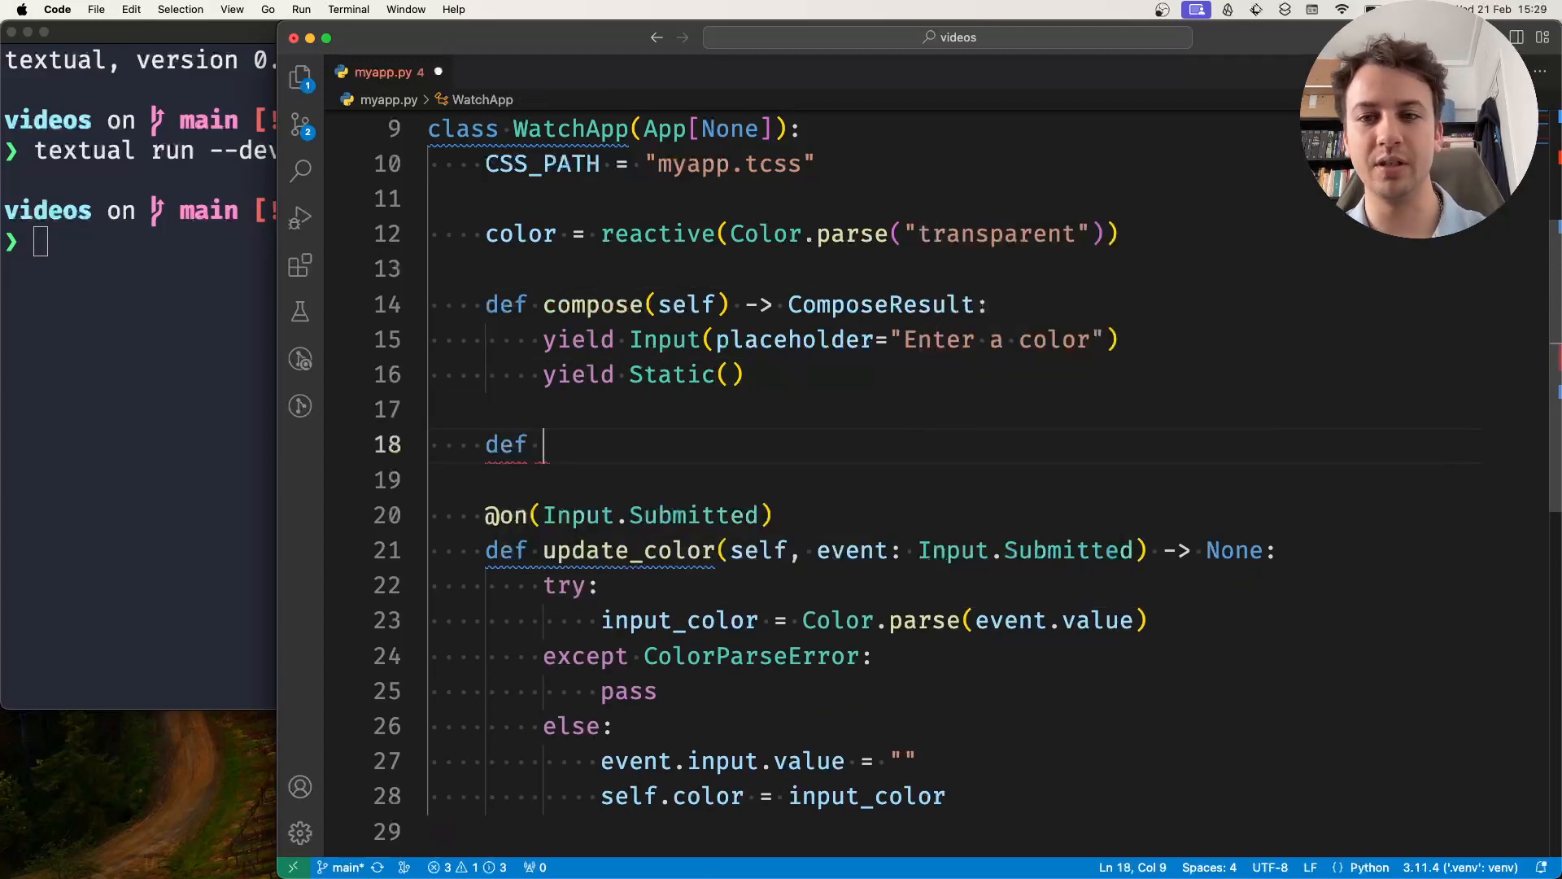
pyautogui.write('wat')
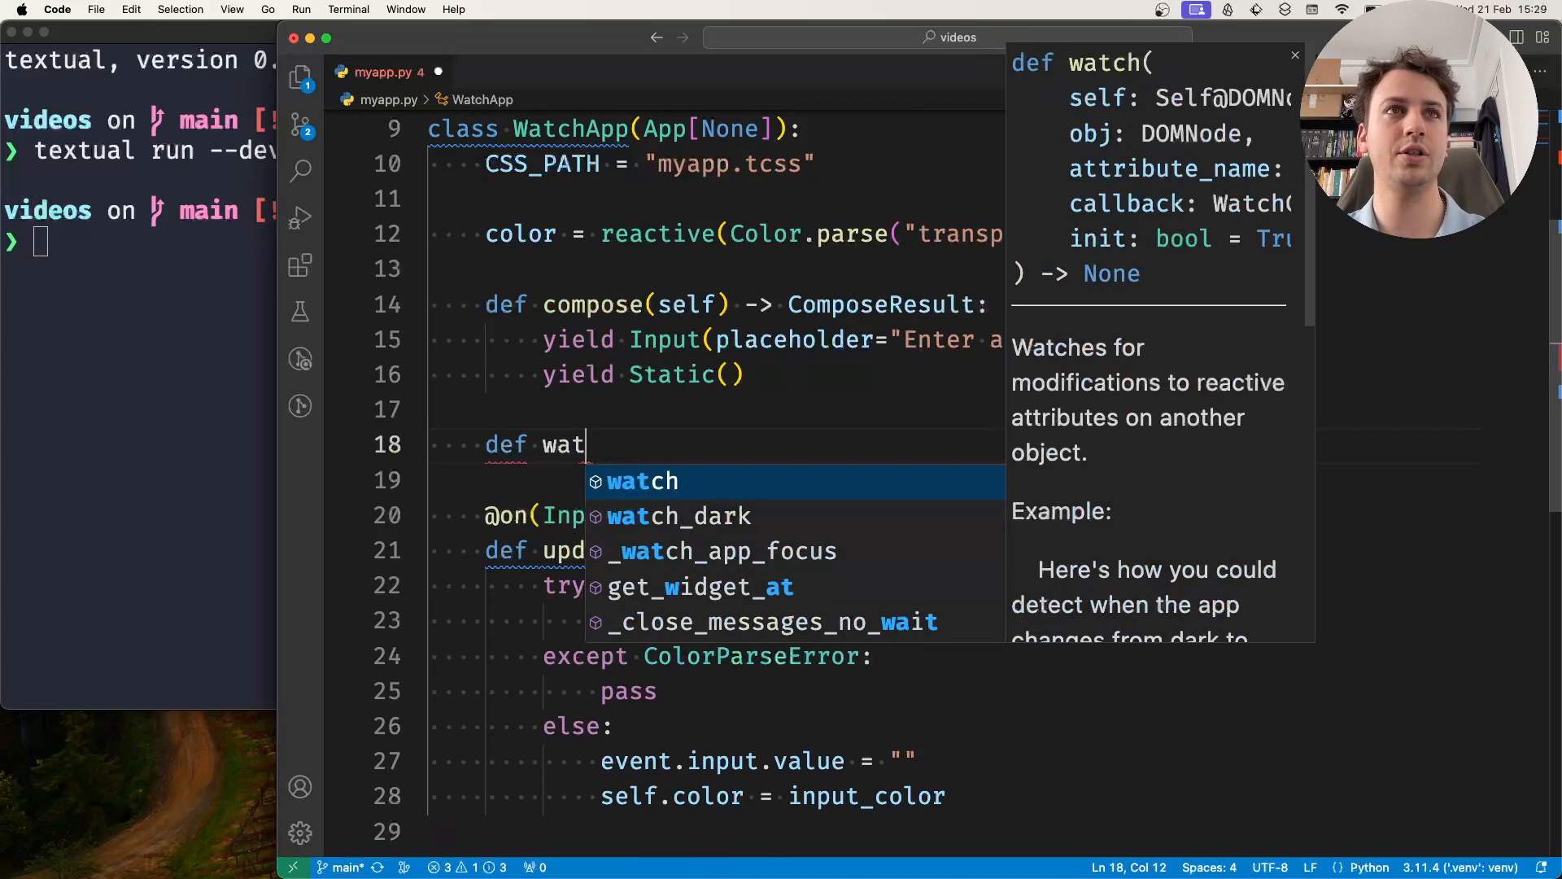
pyautogui.write('_')
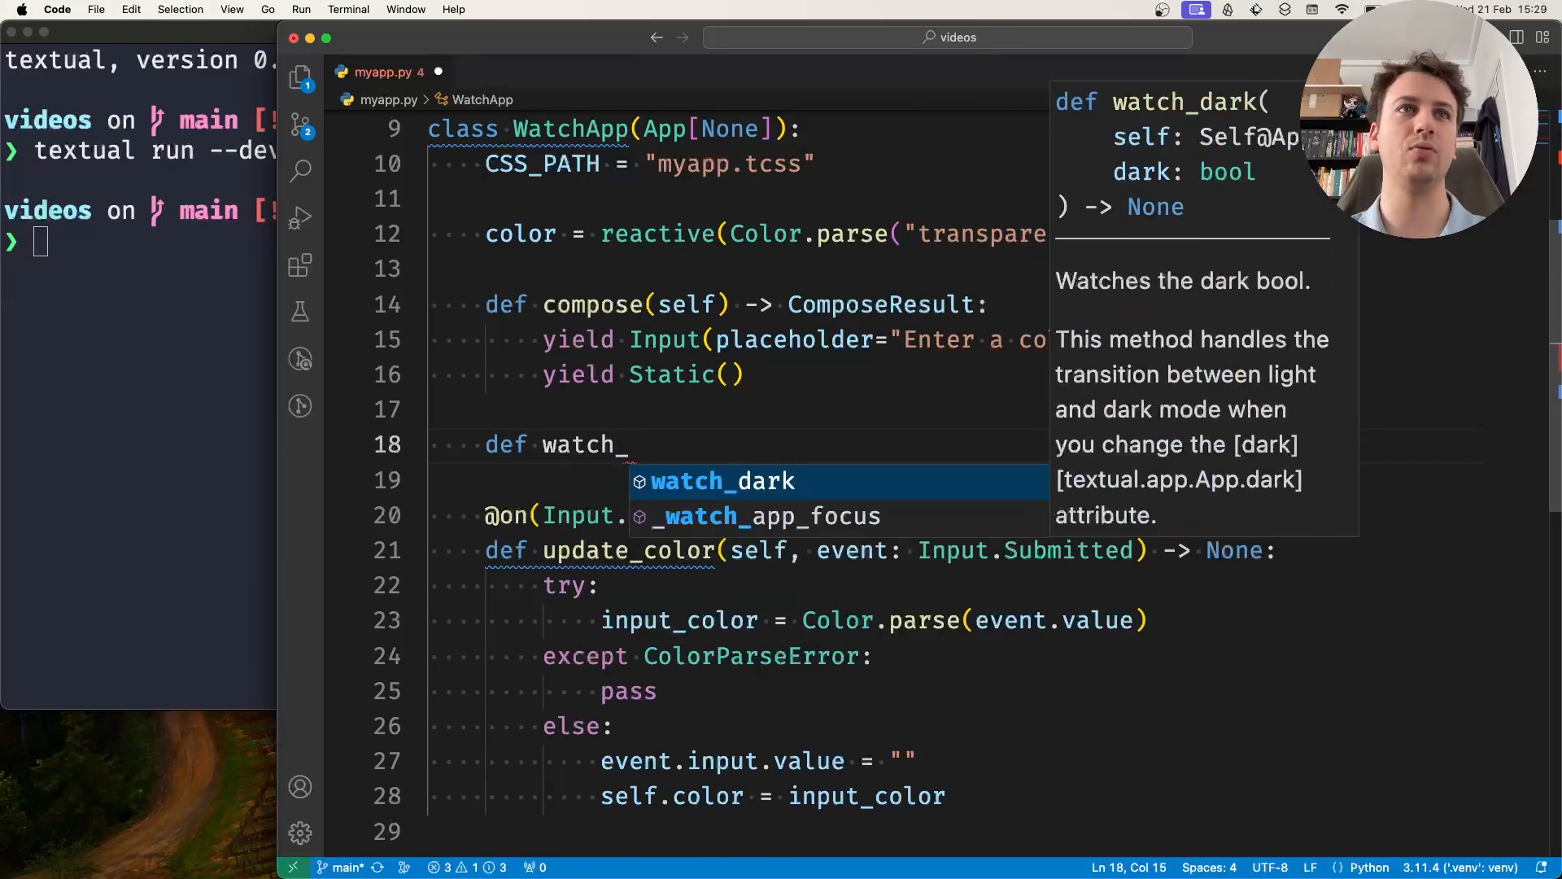
pyautogui.write('color(self) -> None:')
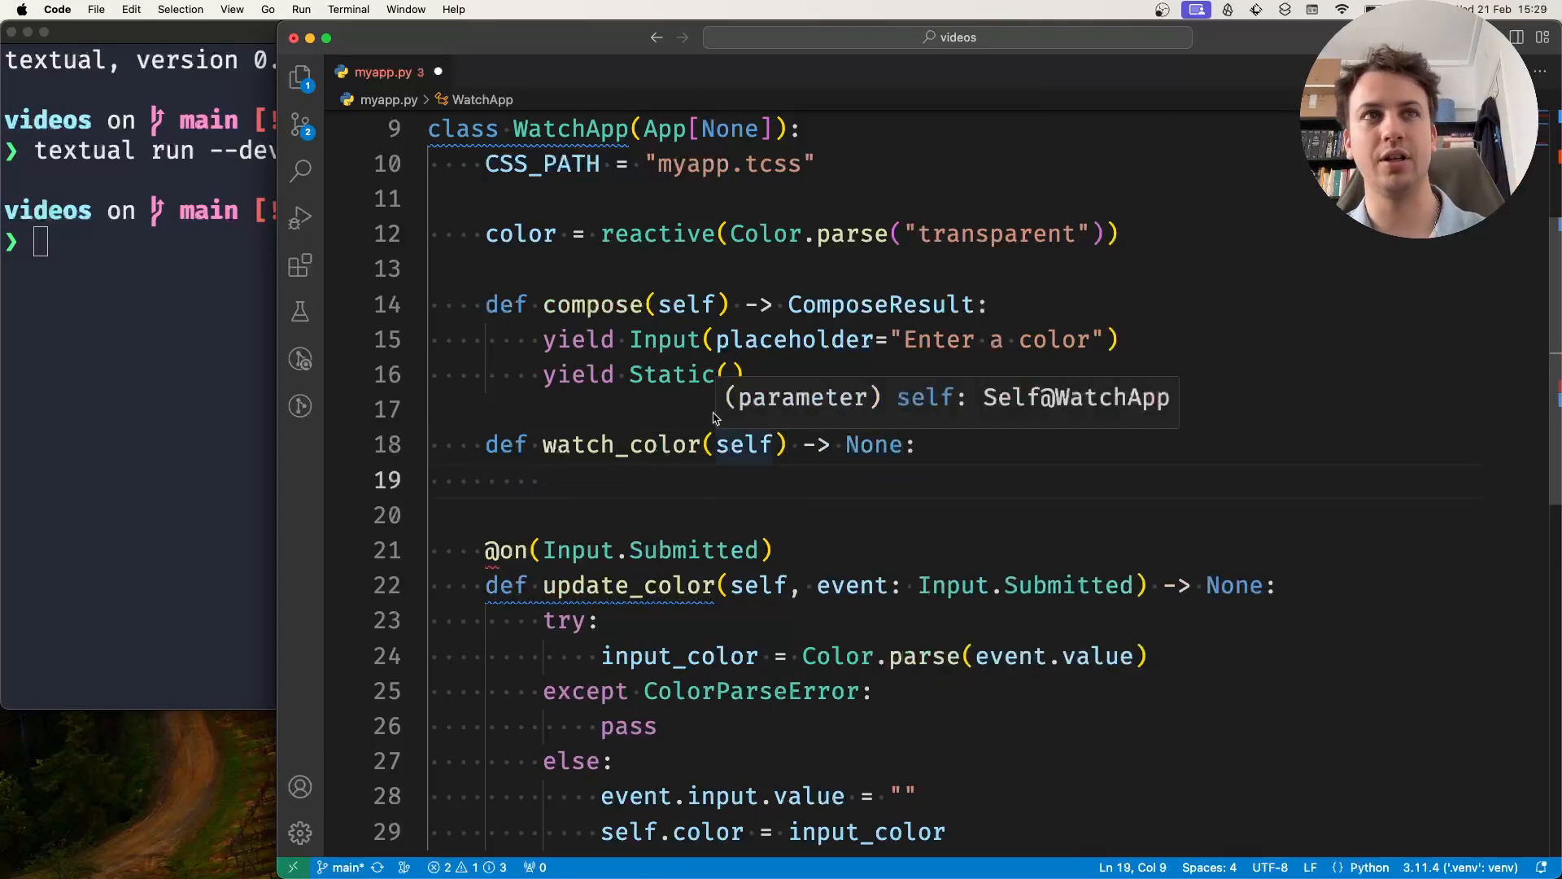
# Write the body `self.query_one(Static).styles.background = self.color`
pyautogui.doubleClick(621, 444)
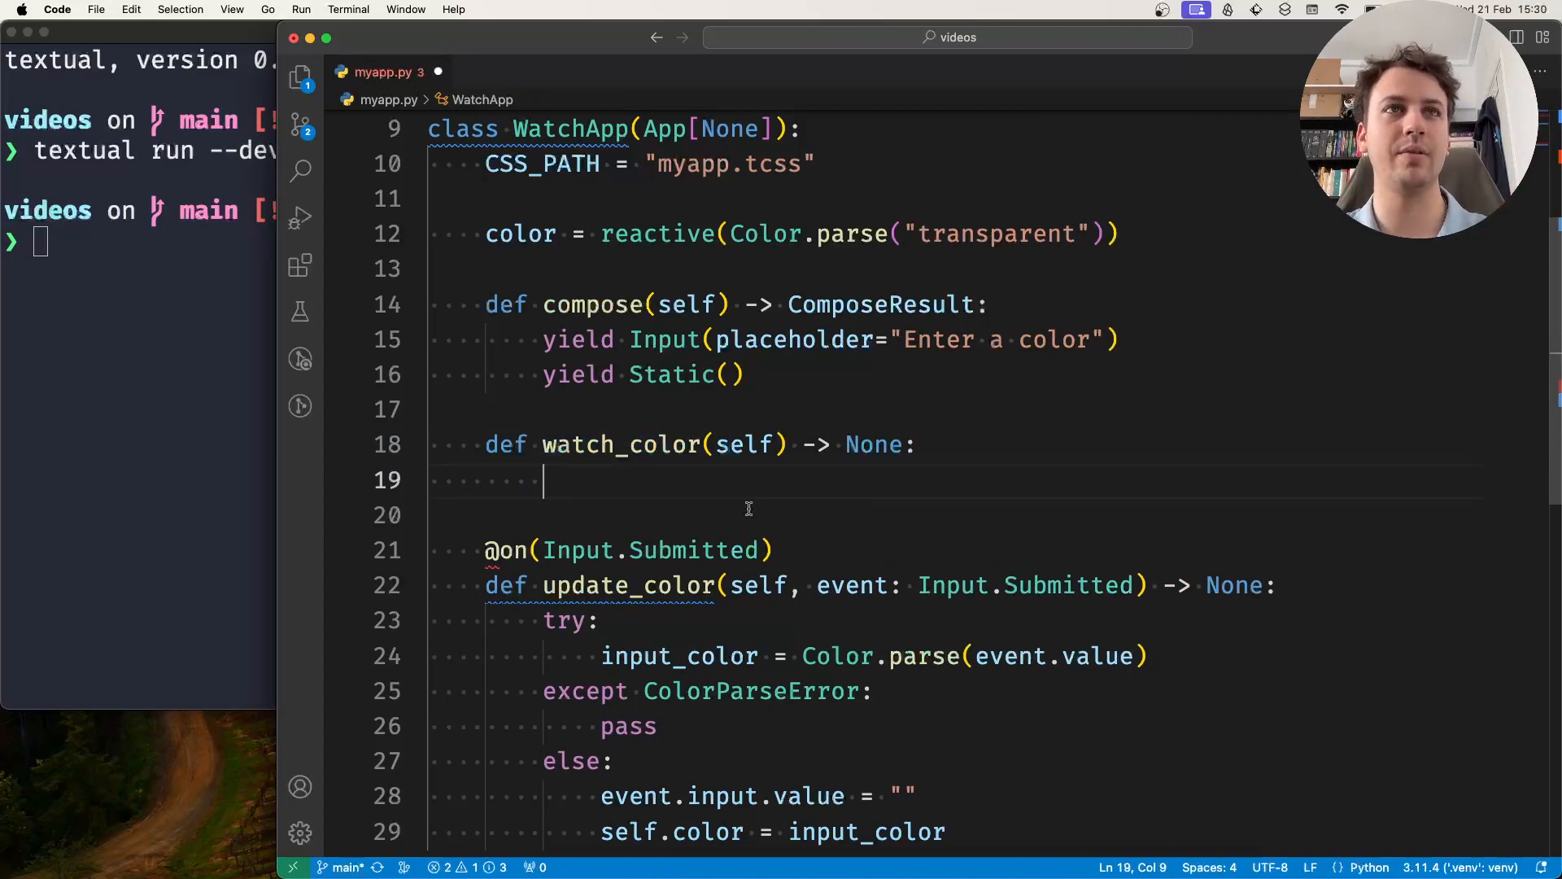
pyautogui.write('self.query_one')
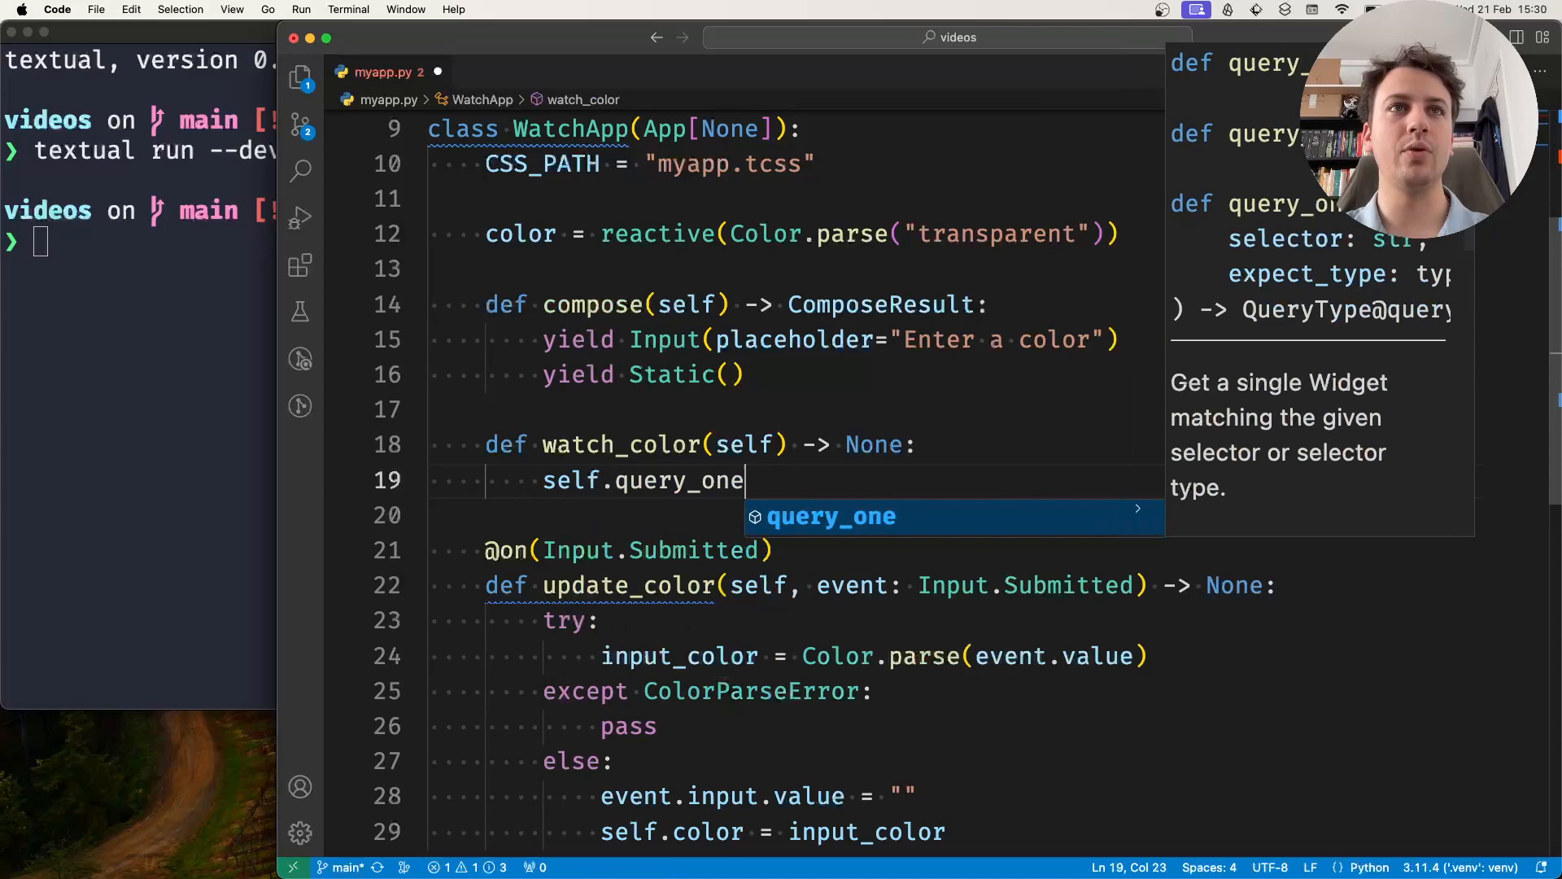
pyautogui.write('(Static).styles.background =')
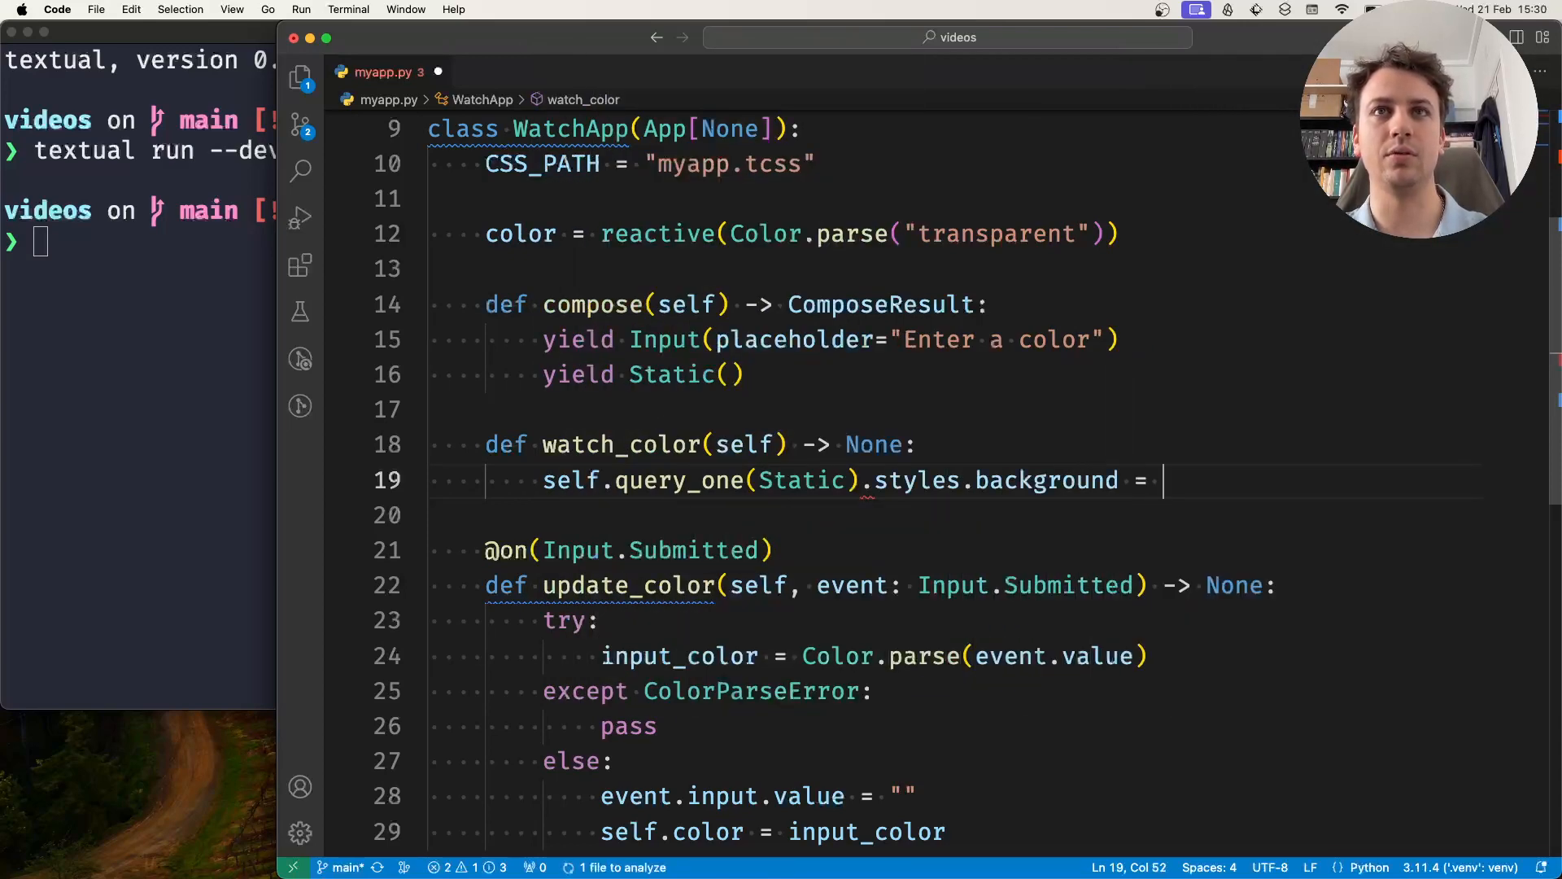
pyautogui.write('self.color')
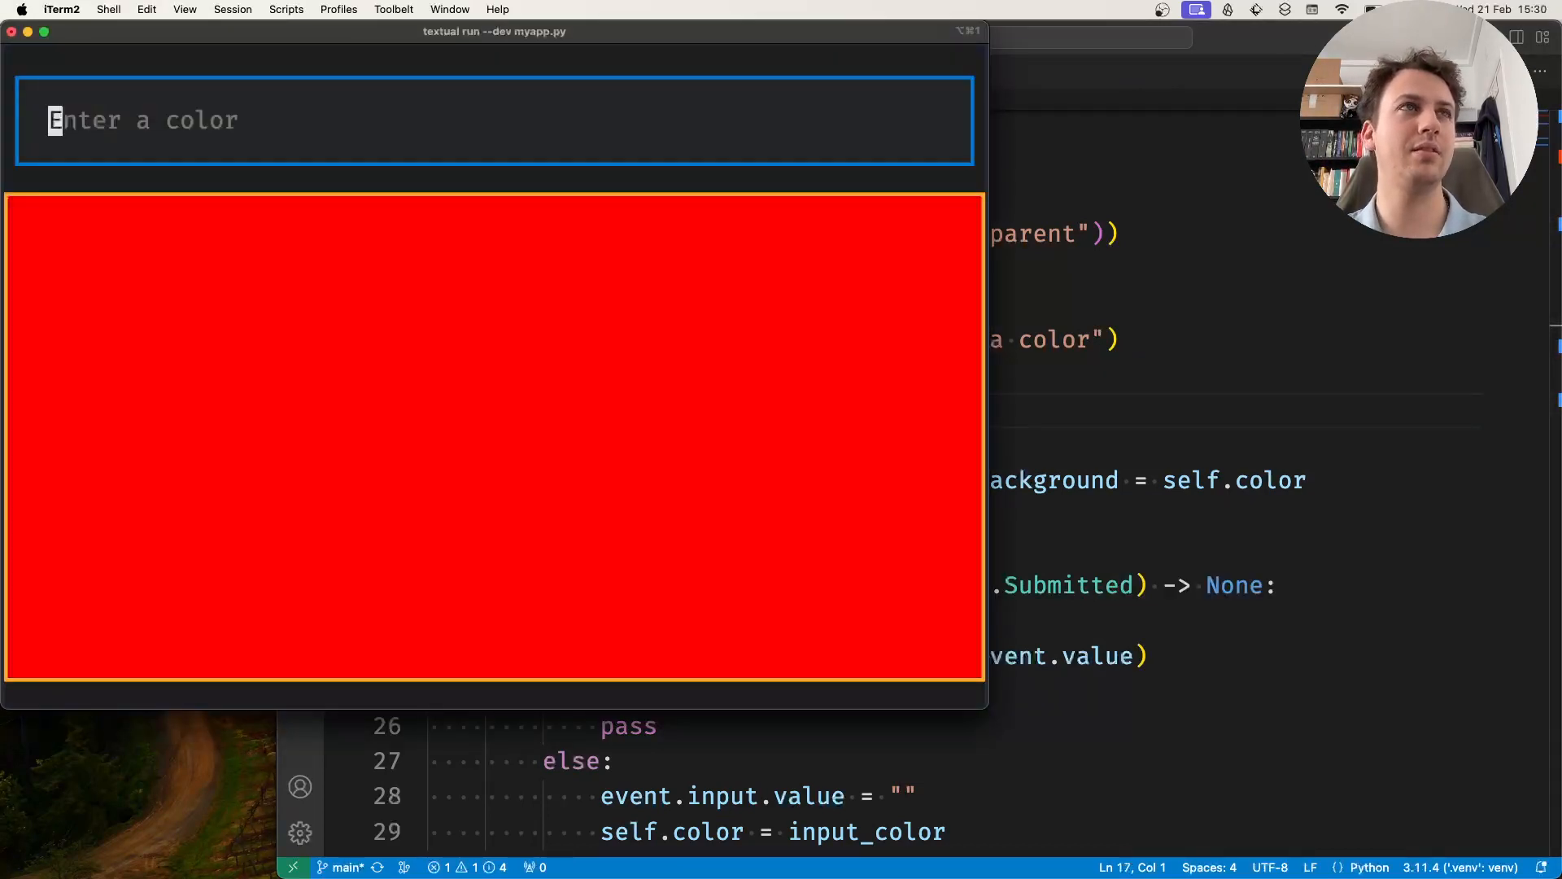
# Type 'gree' into the running app's colour input
pyautogui.write('gree')
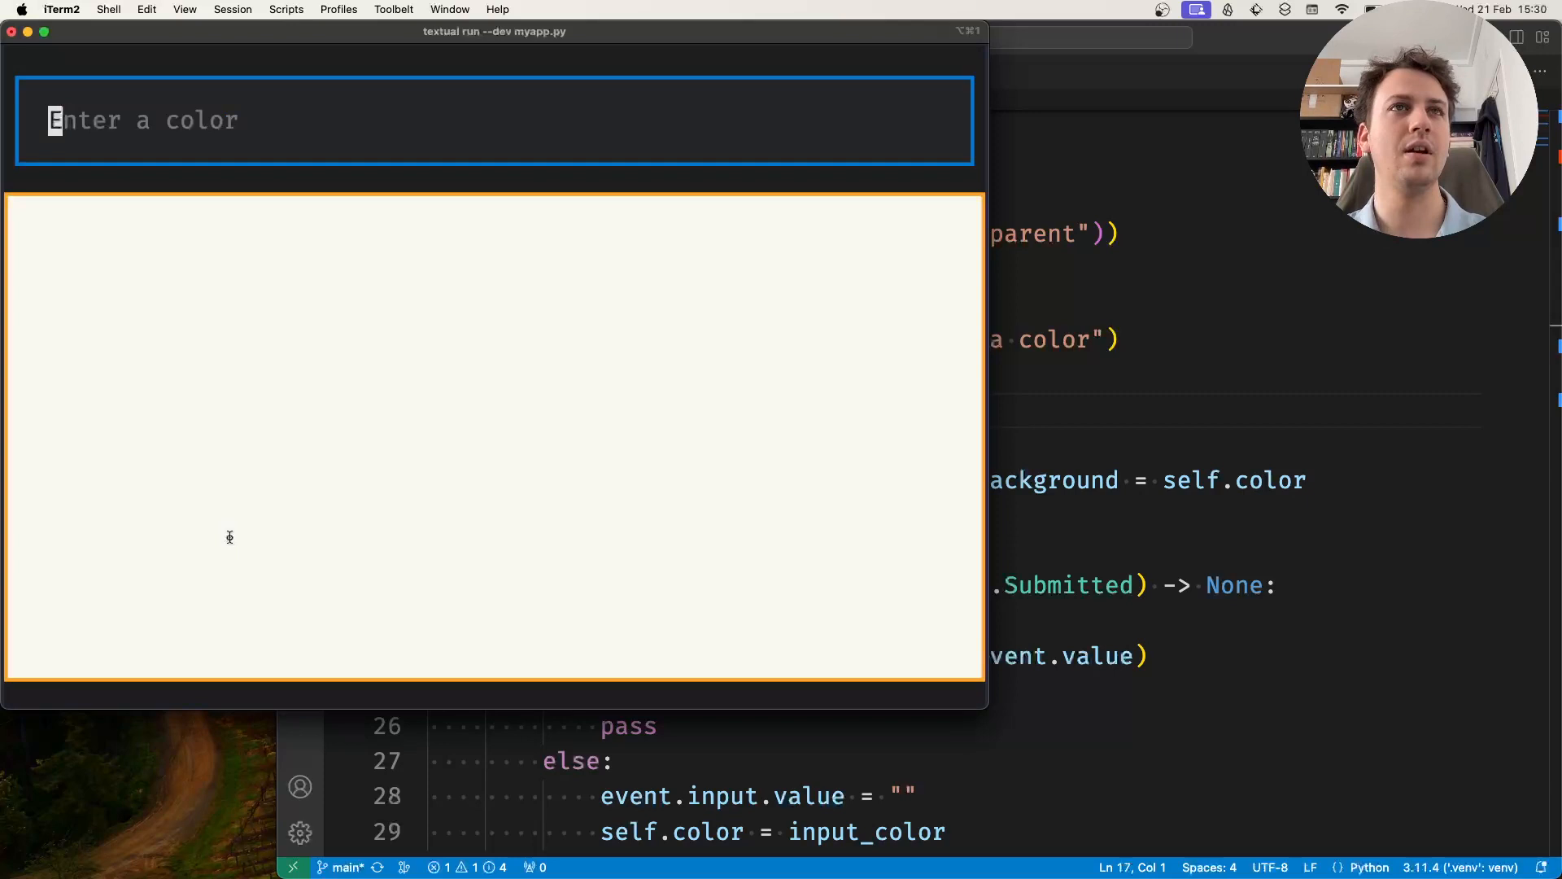
pyautogui.moveTo(392, 516)
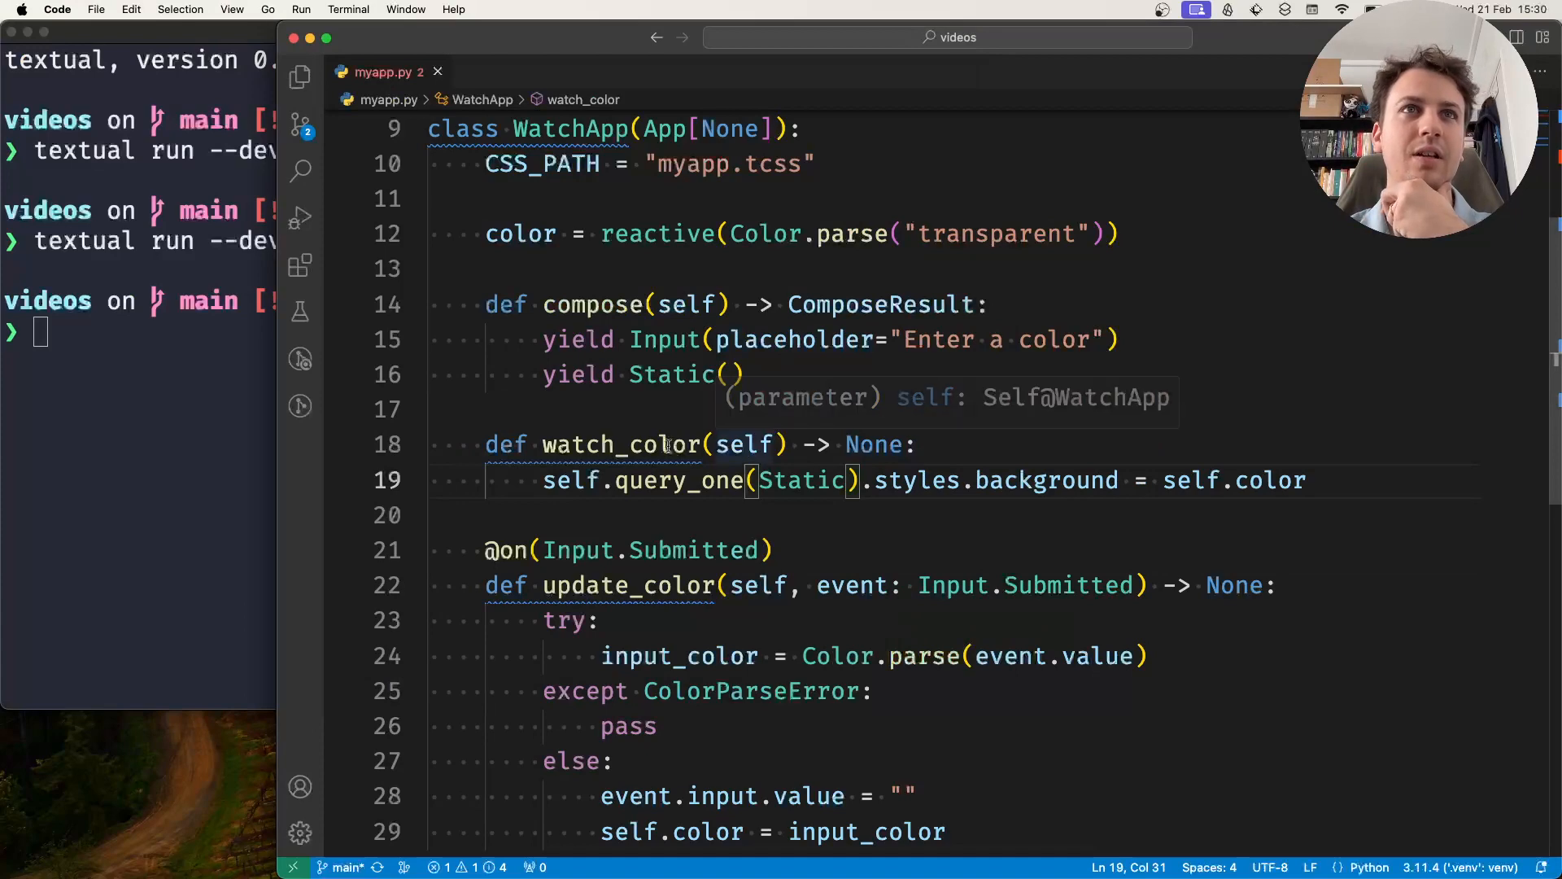
# Rework watch_color's parameters, inserting old_color before the color parameter
pyautogui.doubleClick(621, 444)
pyautogui.write(', ')
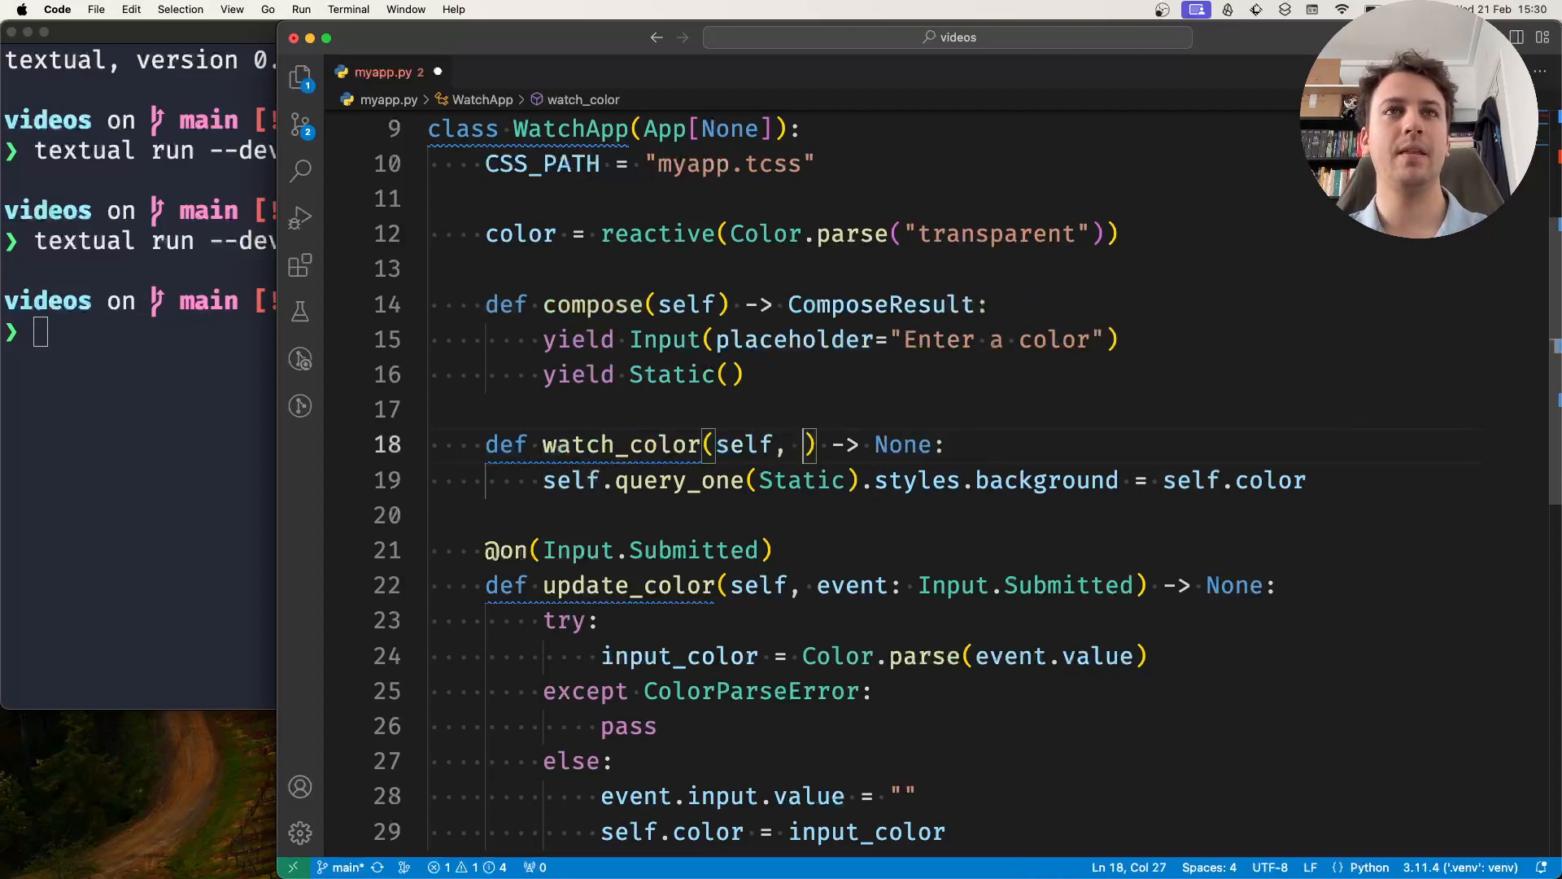
pyautogui.doubleClick(742, 445)
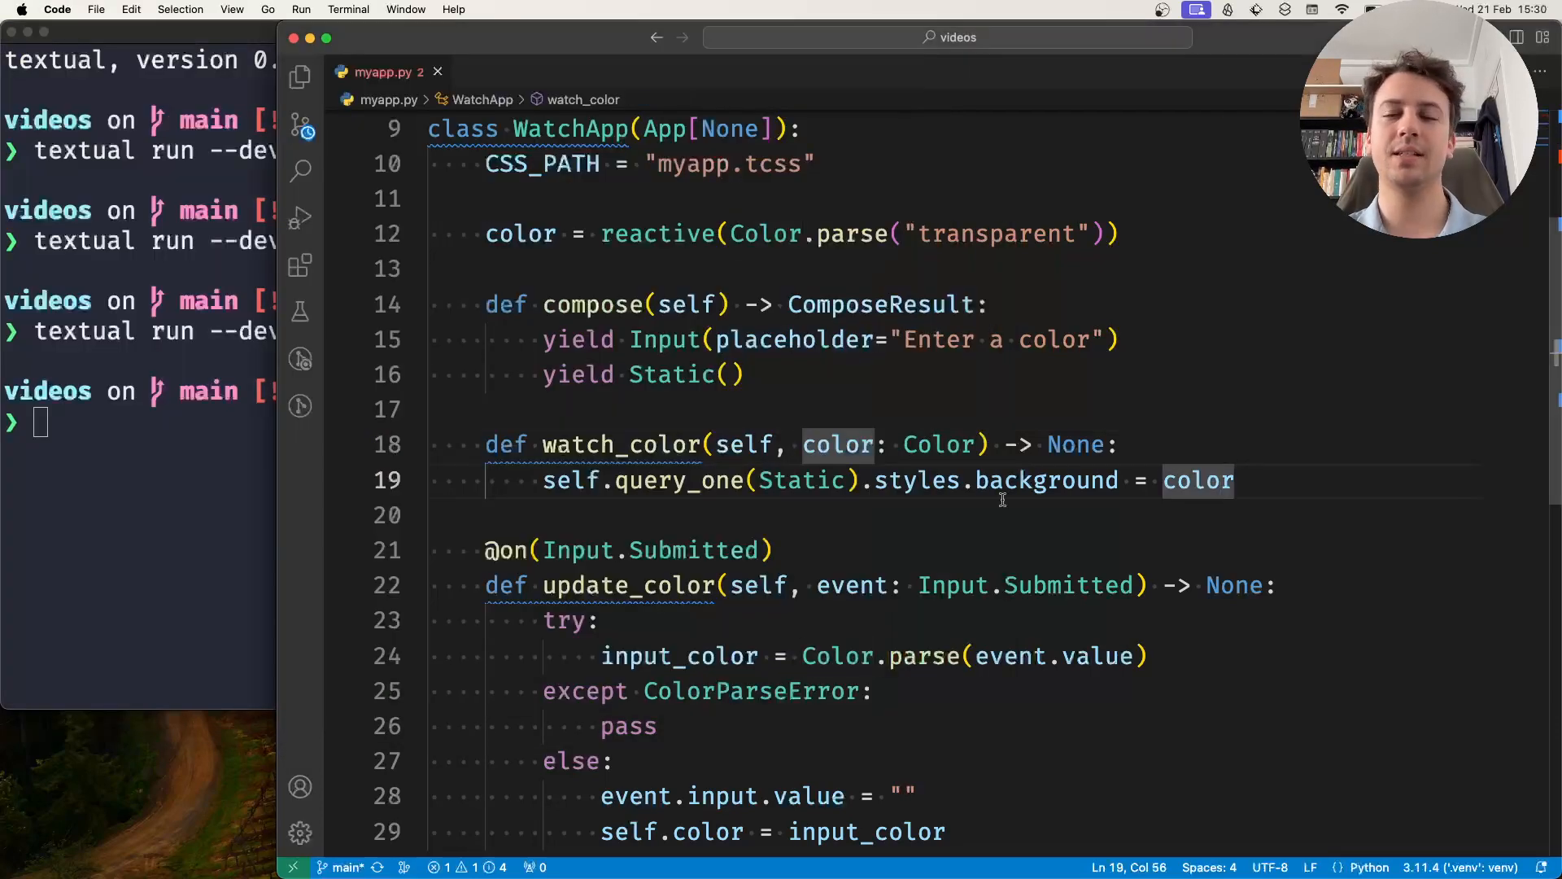
pyautogui.moveTo(936, 444)
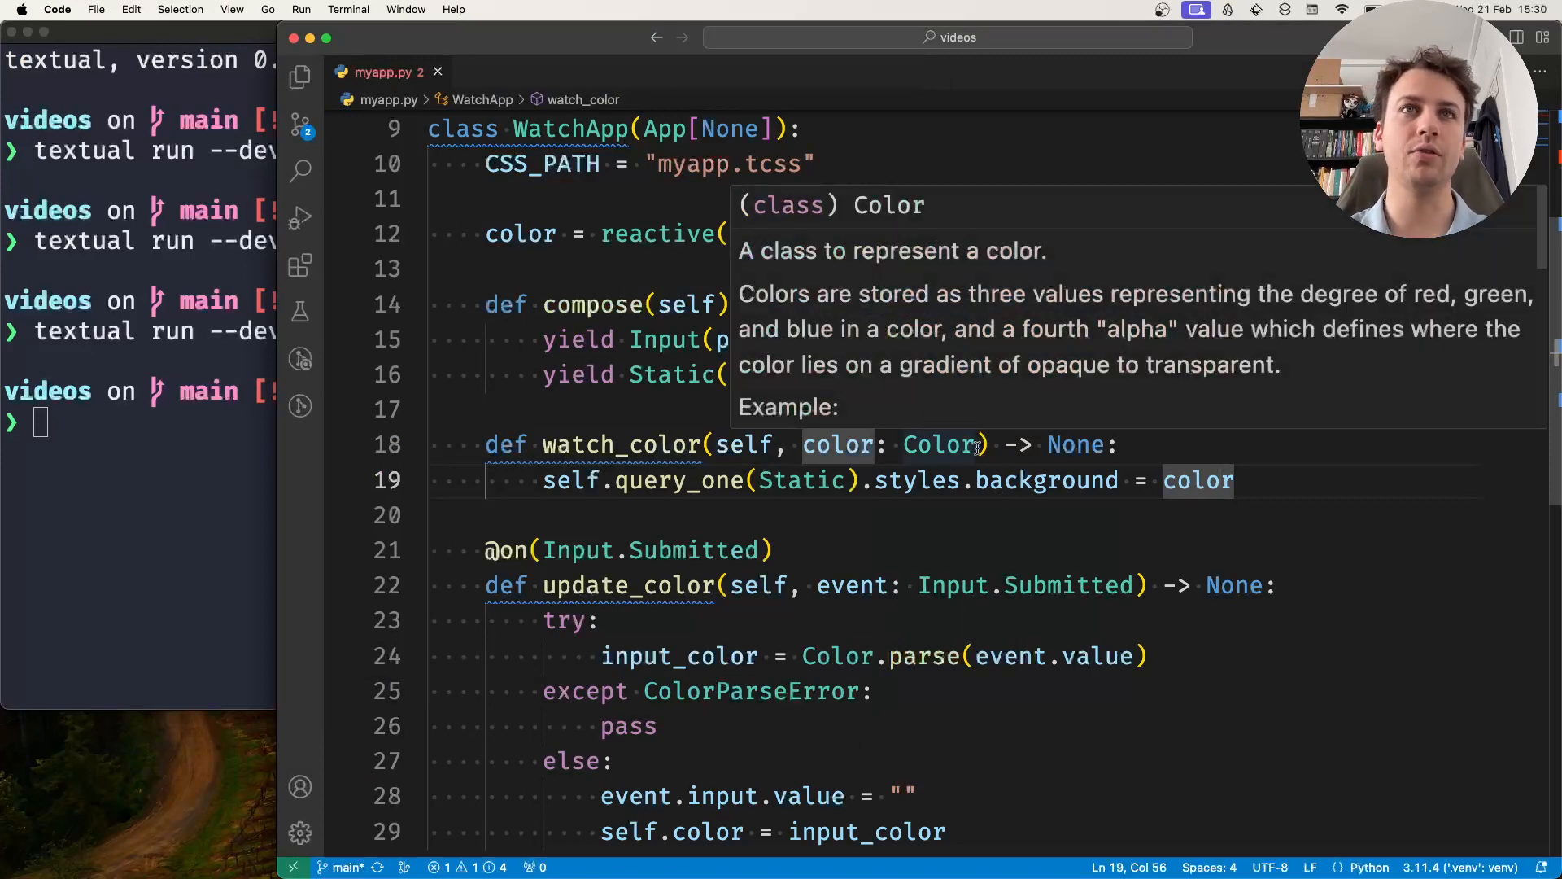
pyautogui.doubleClick(839, 444)
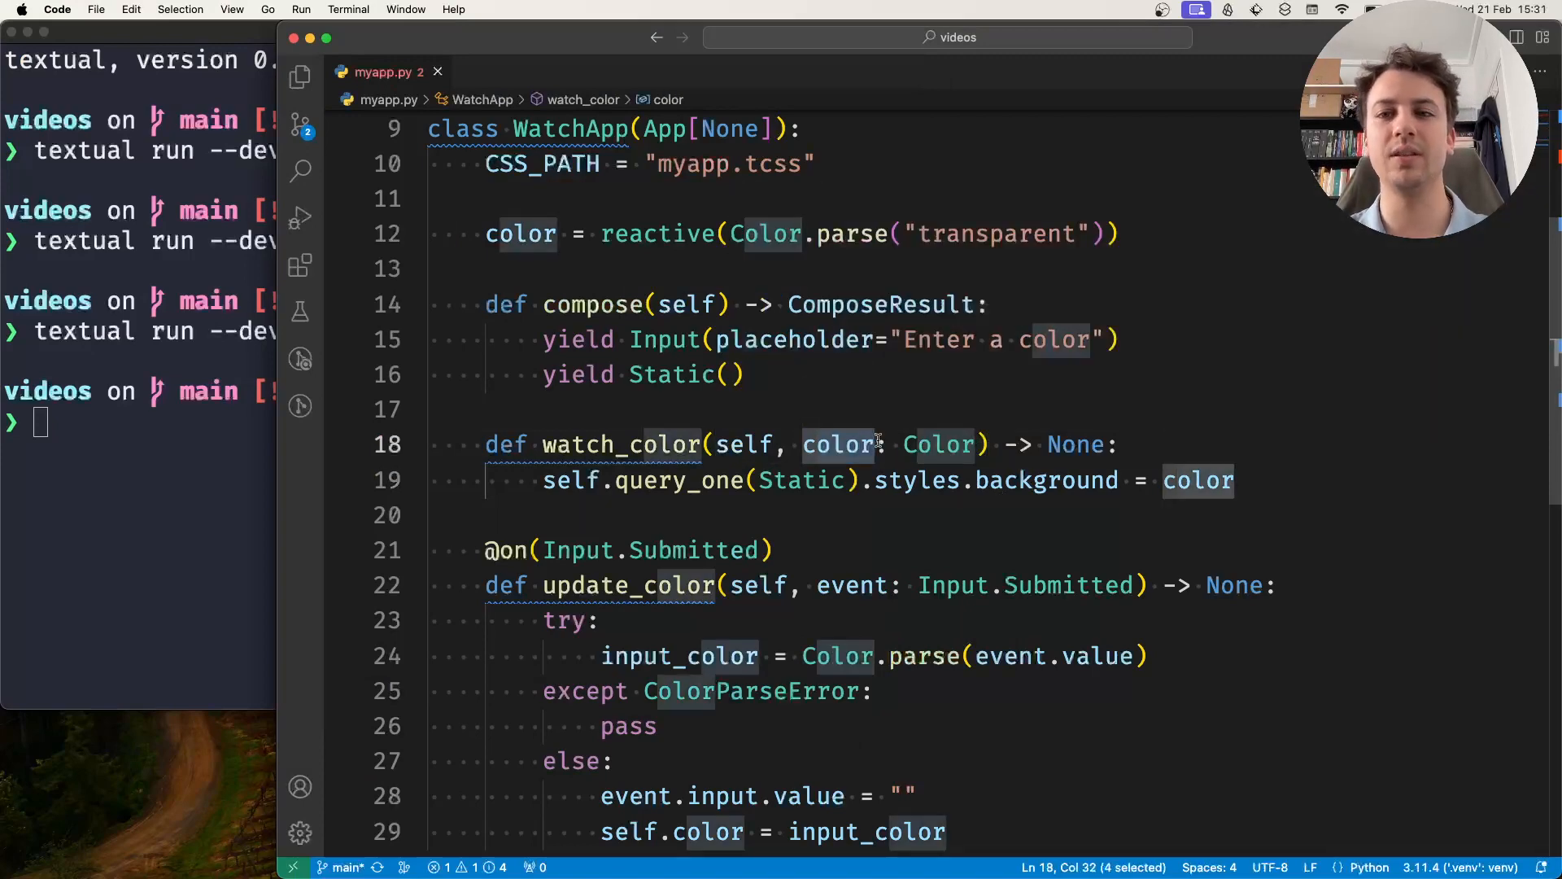
pyautogui.click(802, 445)
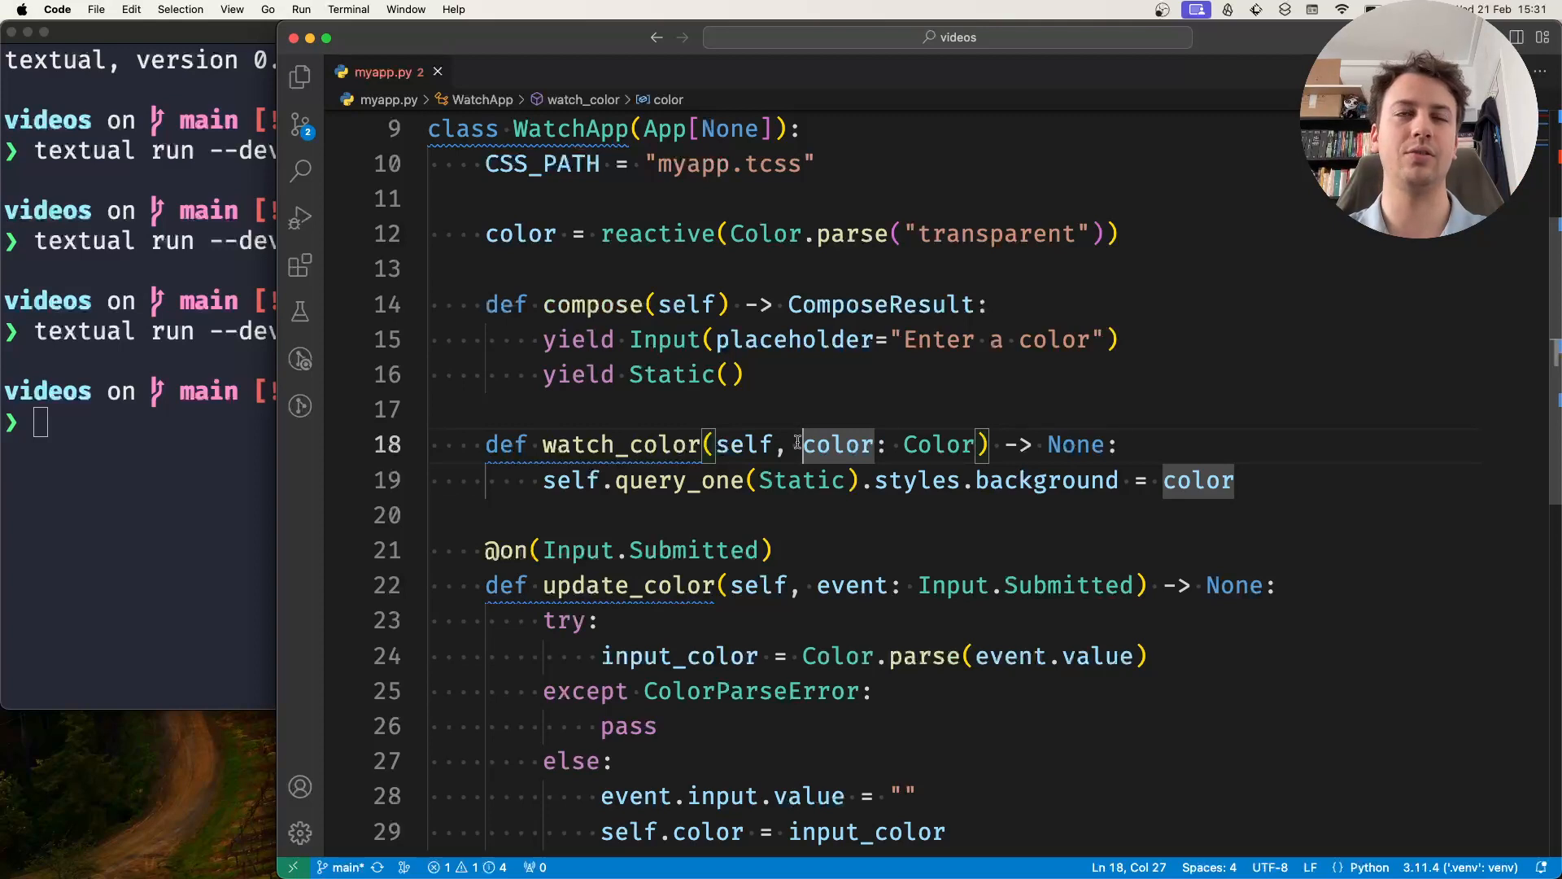
pyautogui.write('old_color: Color, new_')
pyautogui.write('with Grid():')
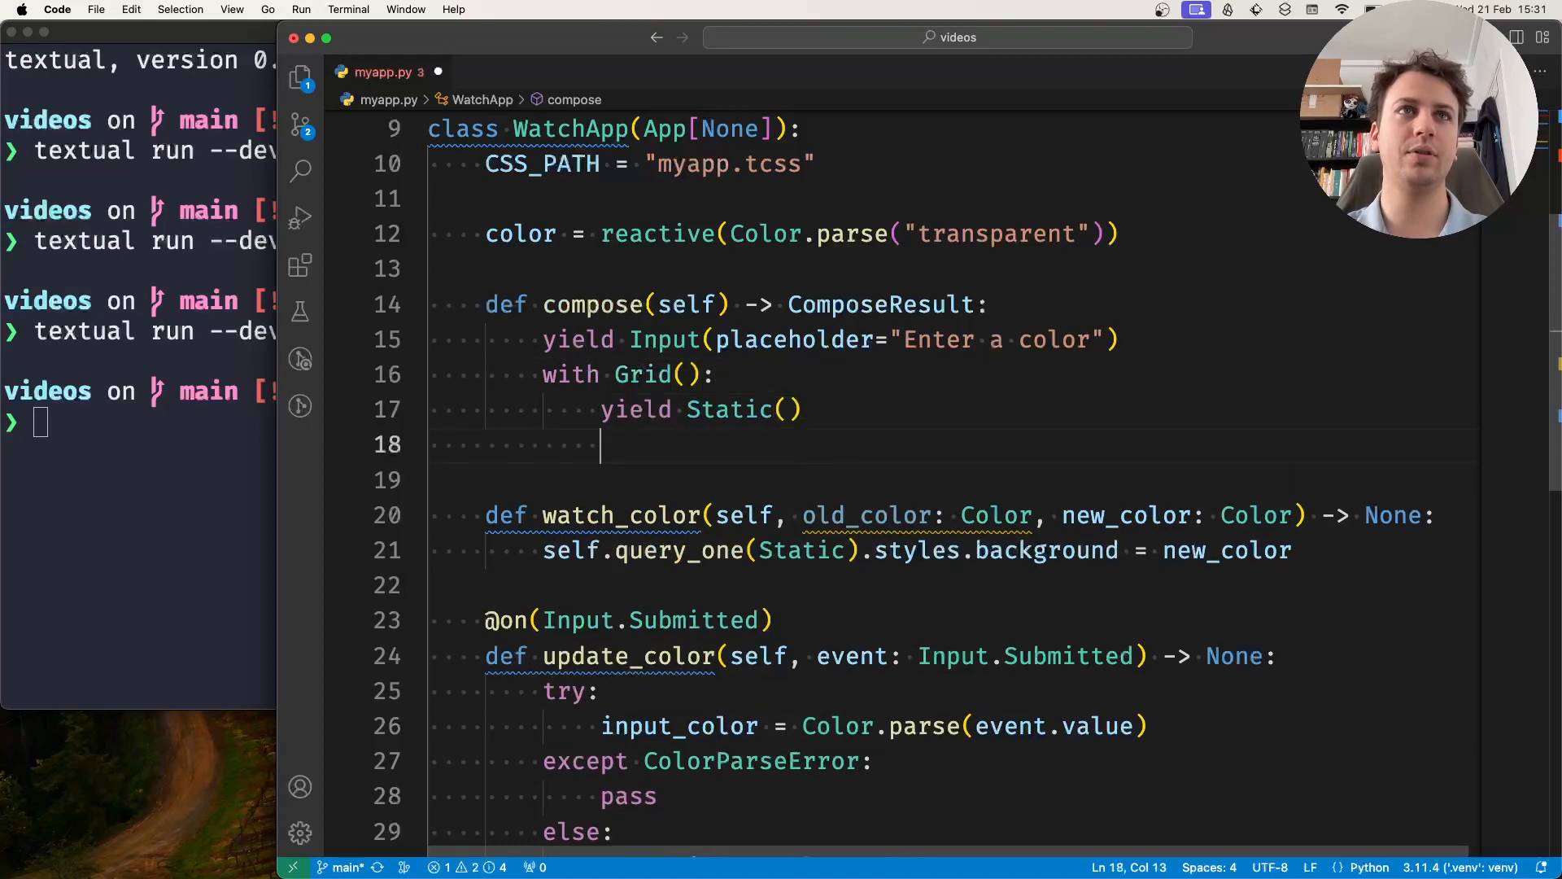
# Add Statics with ids 'old' and 'new', and paint #new with new_color
pyautogui.write('yield Static()')
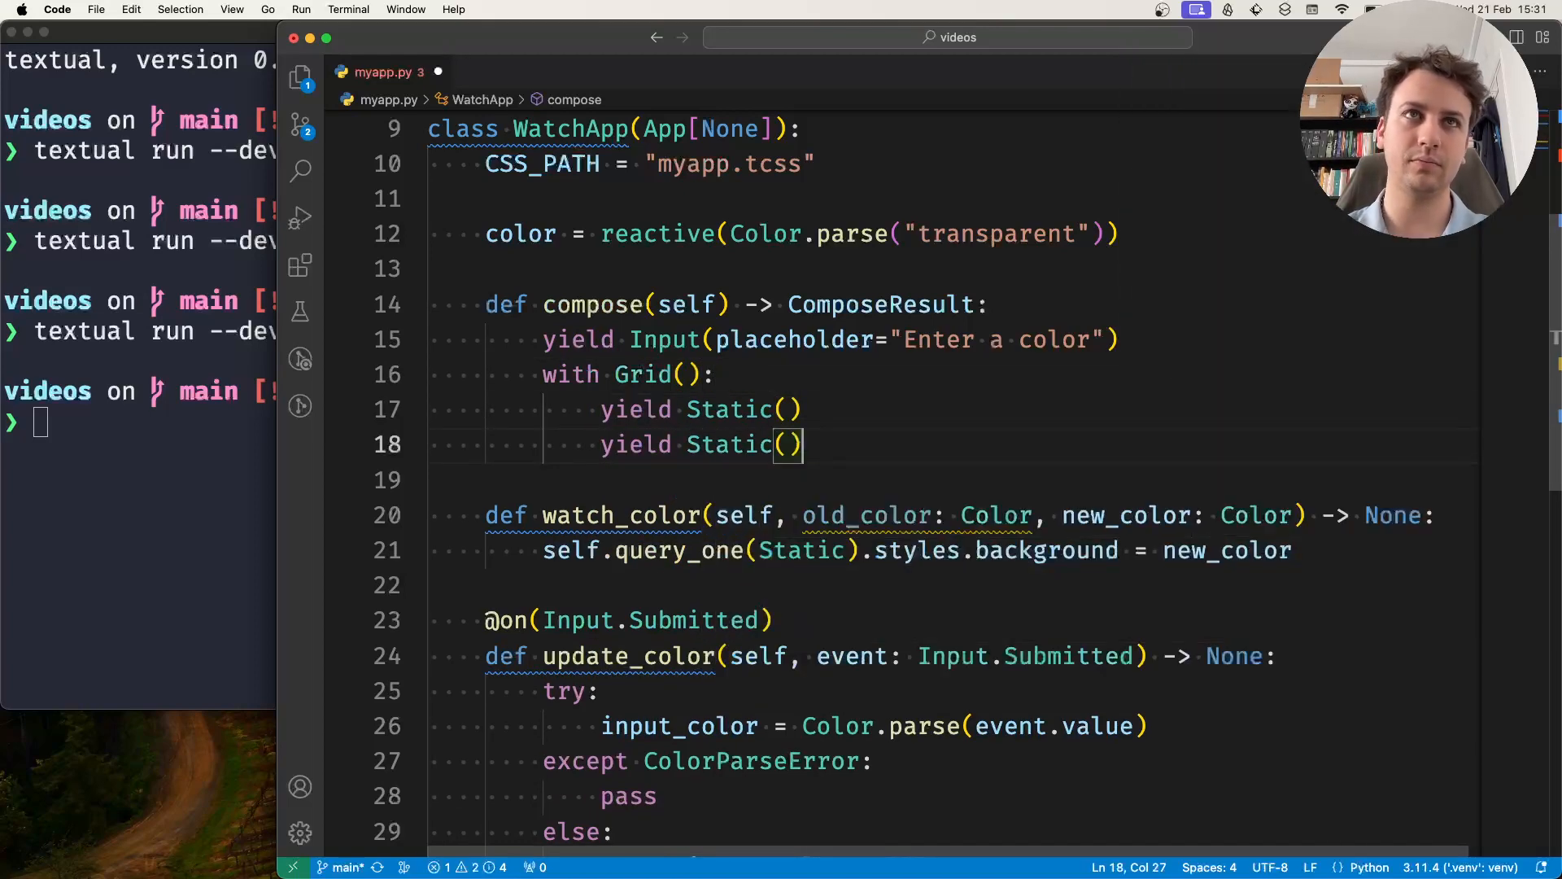
pyautogui.write('id="o"')
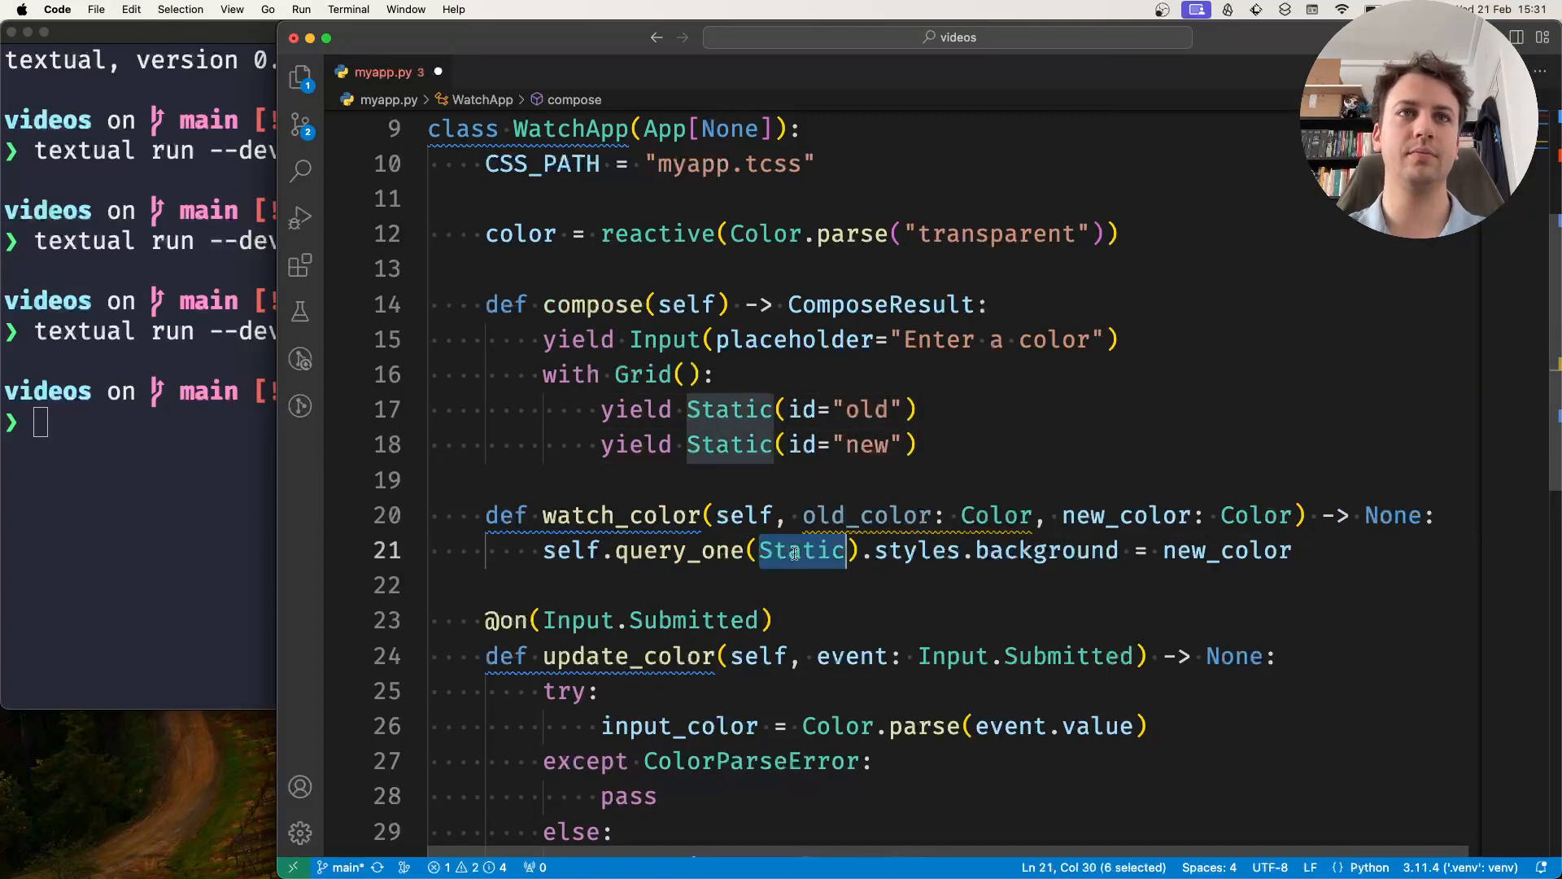
pyautogui.write('"new"')
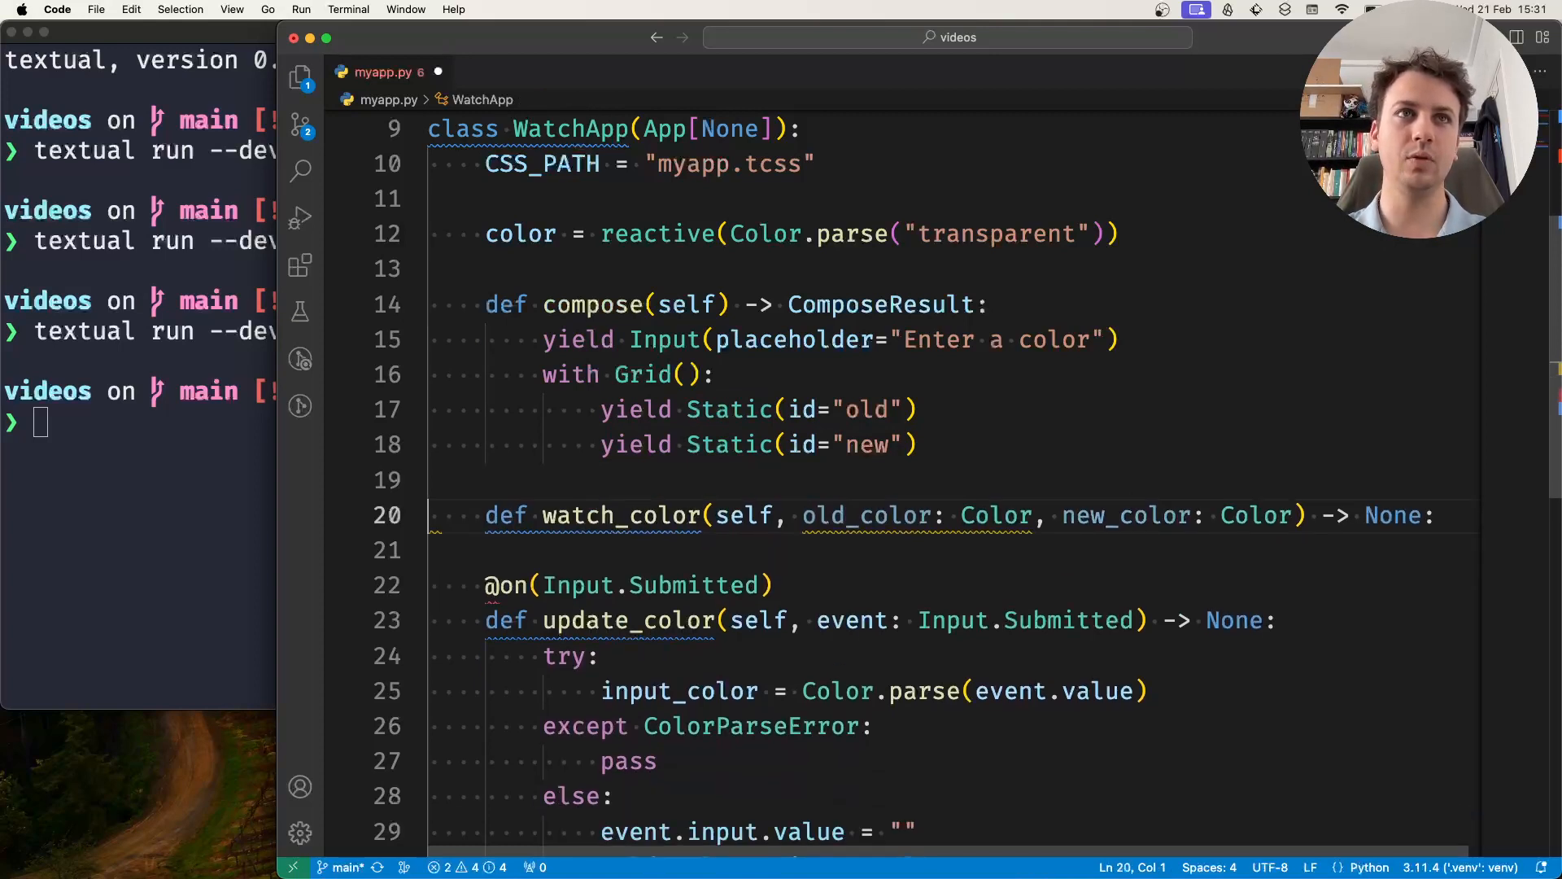
pyautogui.write('self.query_one("#new").styles.background = new_color')
pyautogui.write('self.query_one("#old").styles.background = old_color')
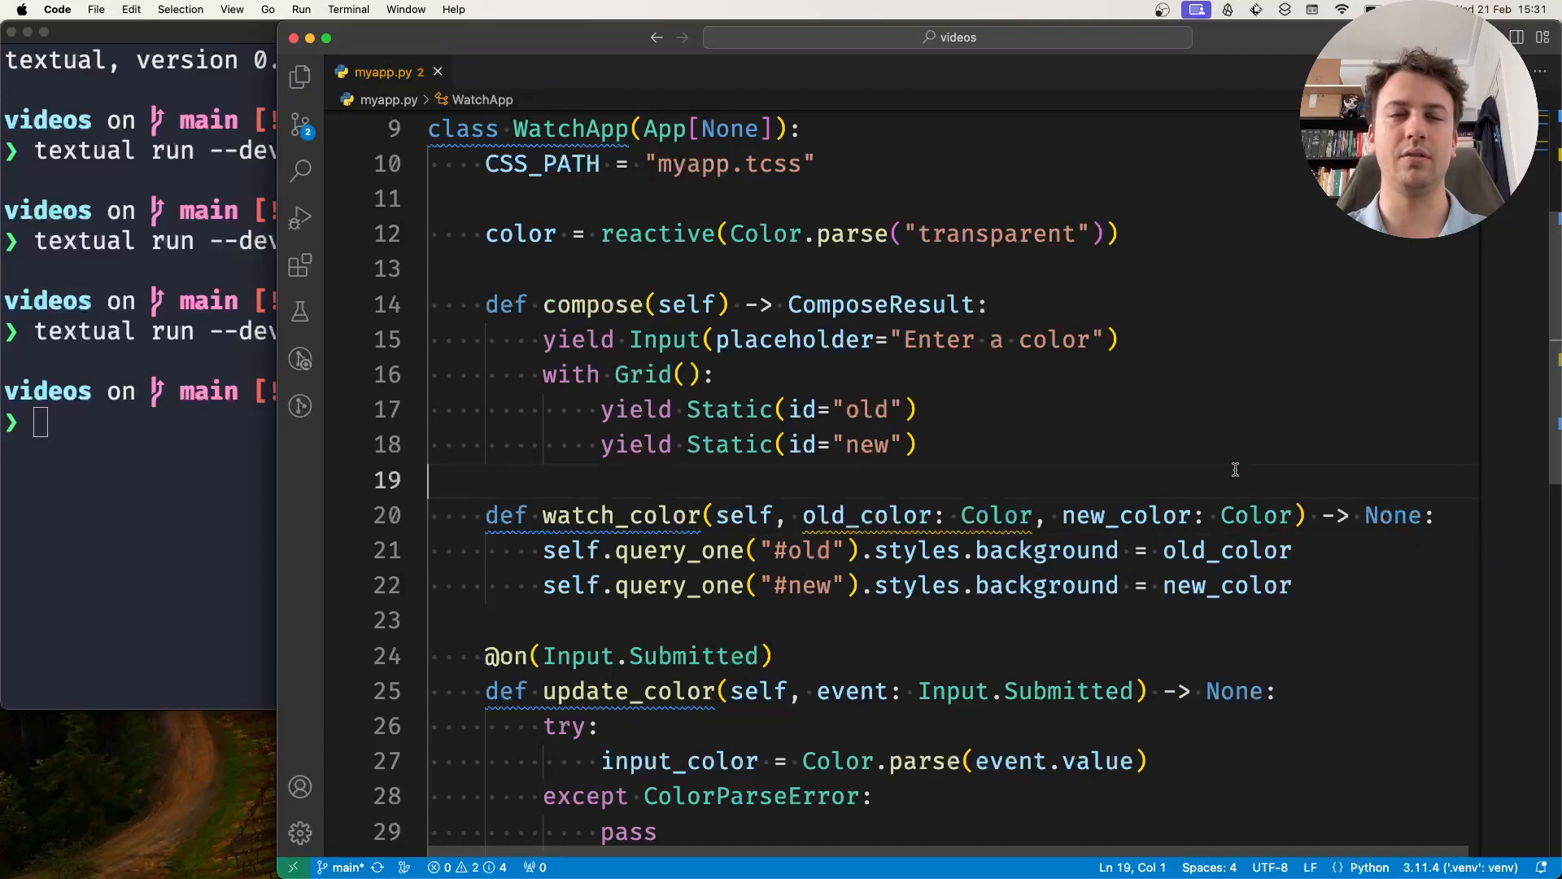
pyautogui.click(990, 550)
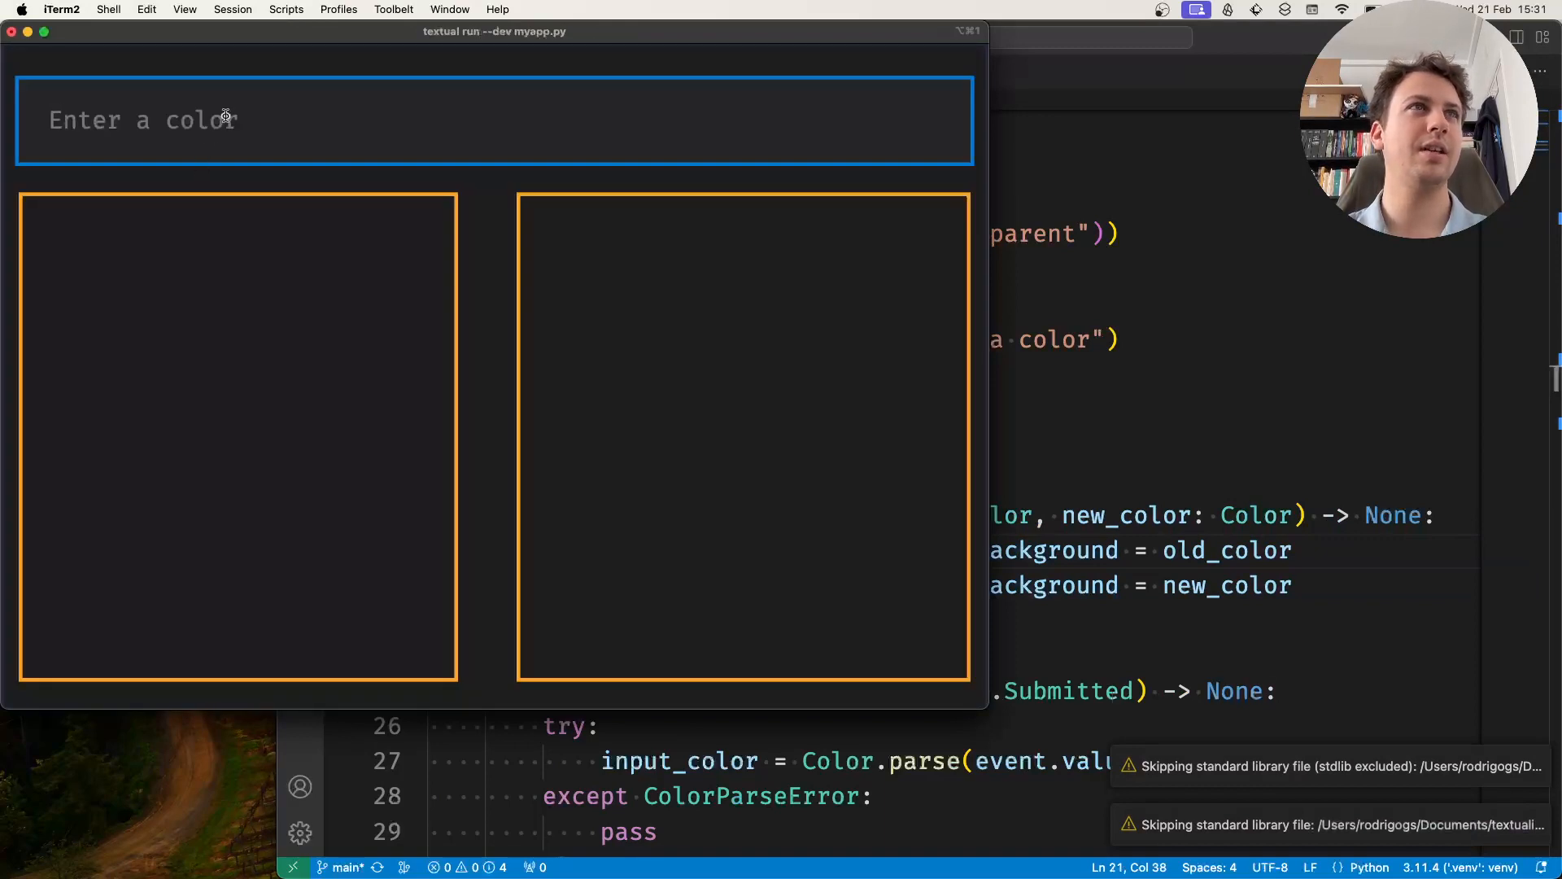
# Submit red, then orange, in the running app, then type 'yellow'
pyautogui.write('red')
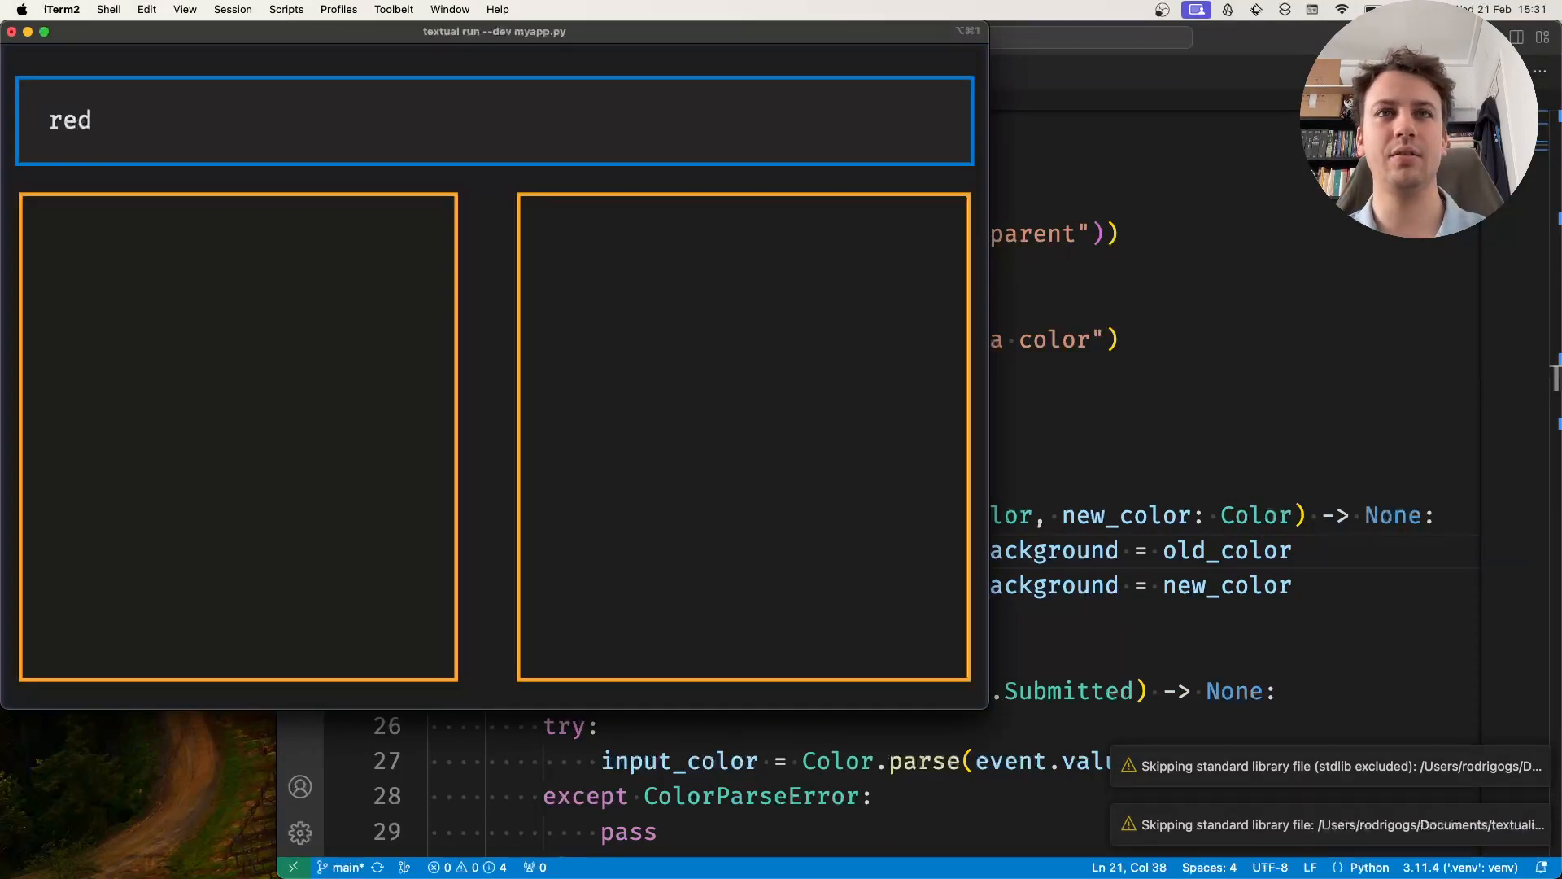
pyautogui.press('enter')
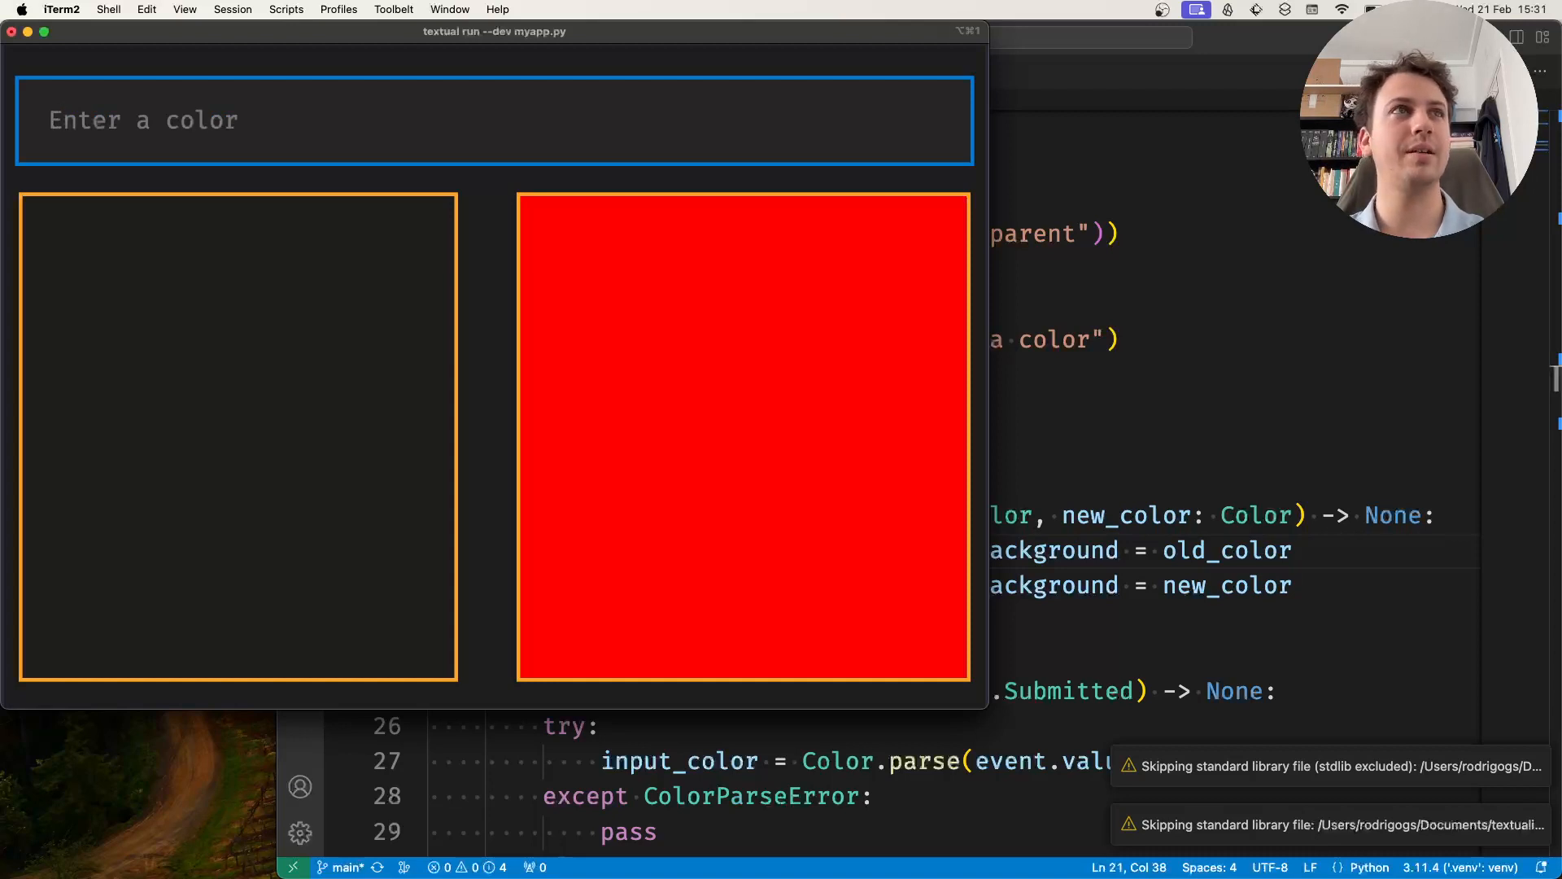
pyautogui.write('yewl')
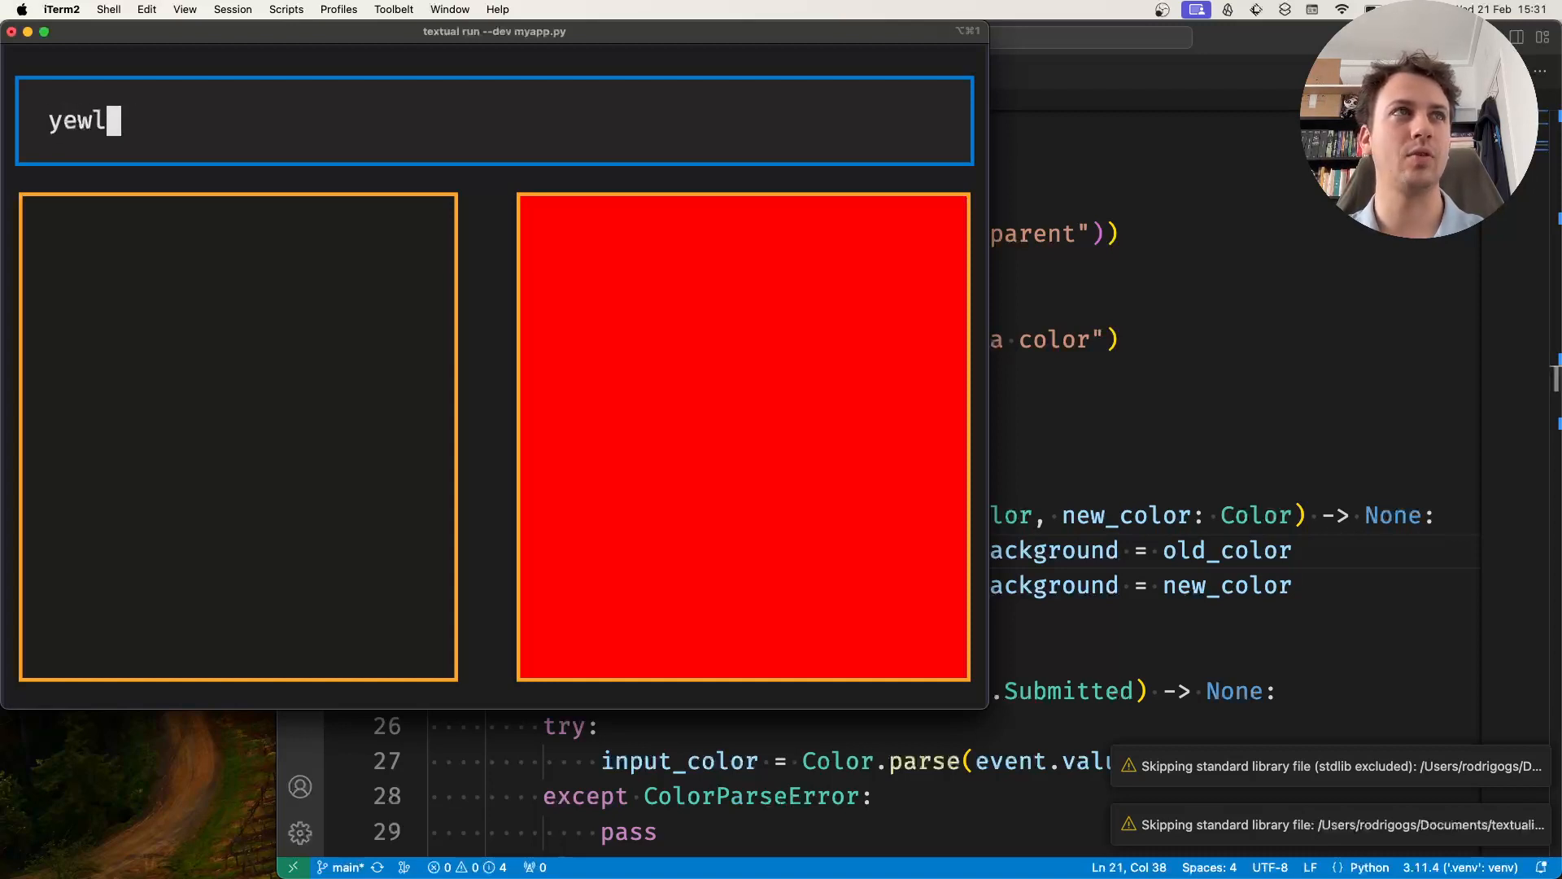
pyautogui.write('orange')
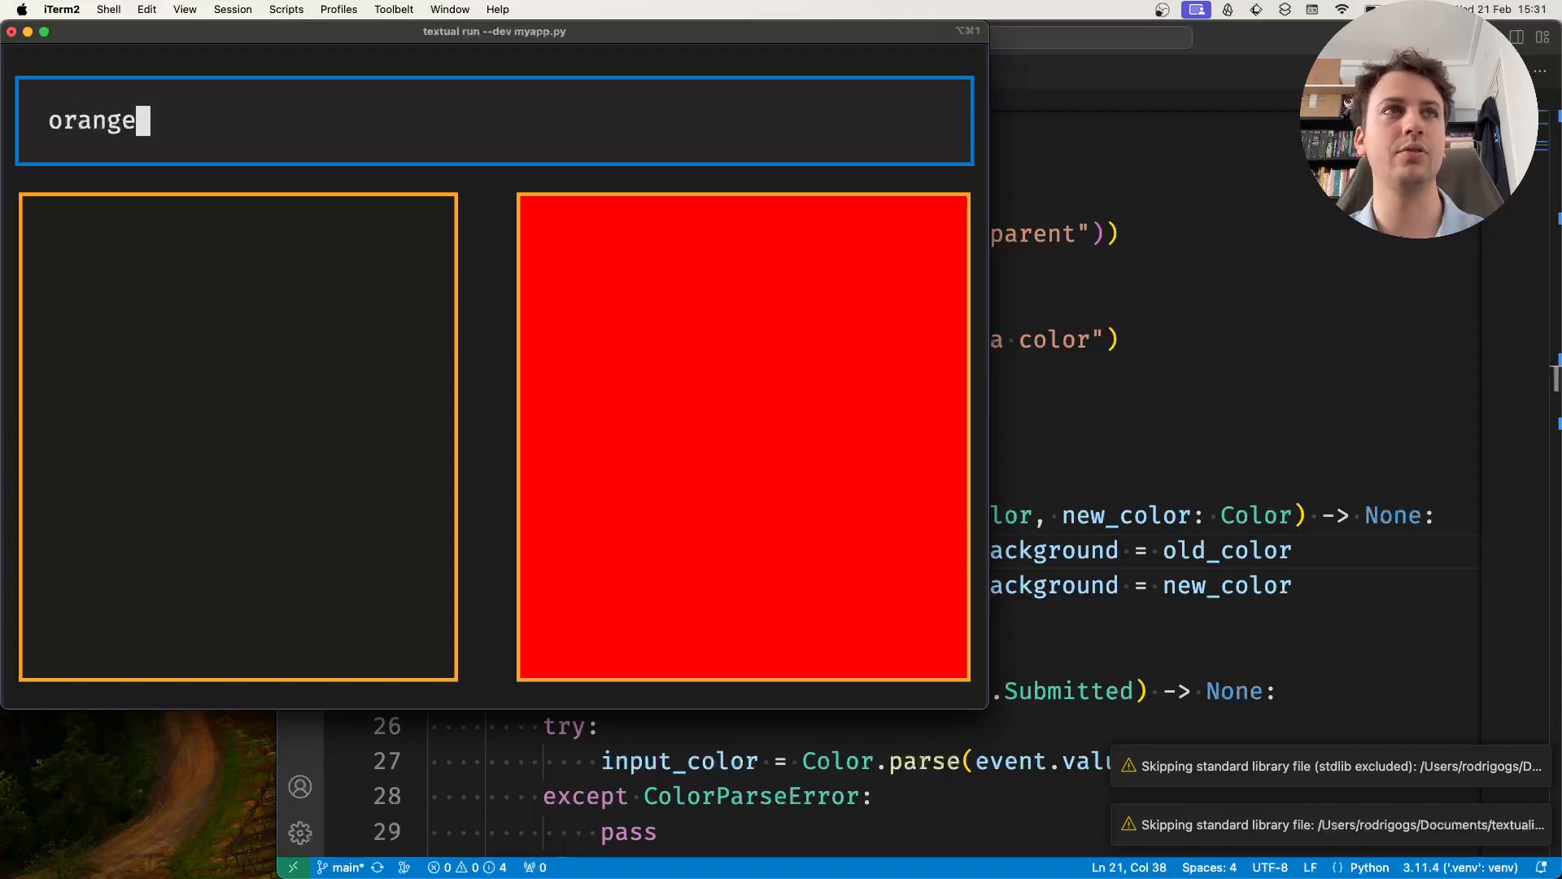
pyautogui.press('enter')
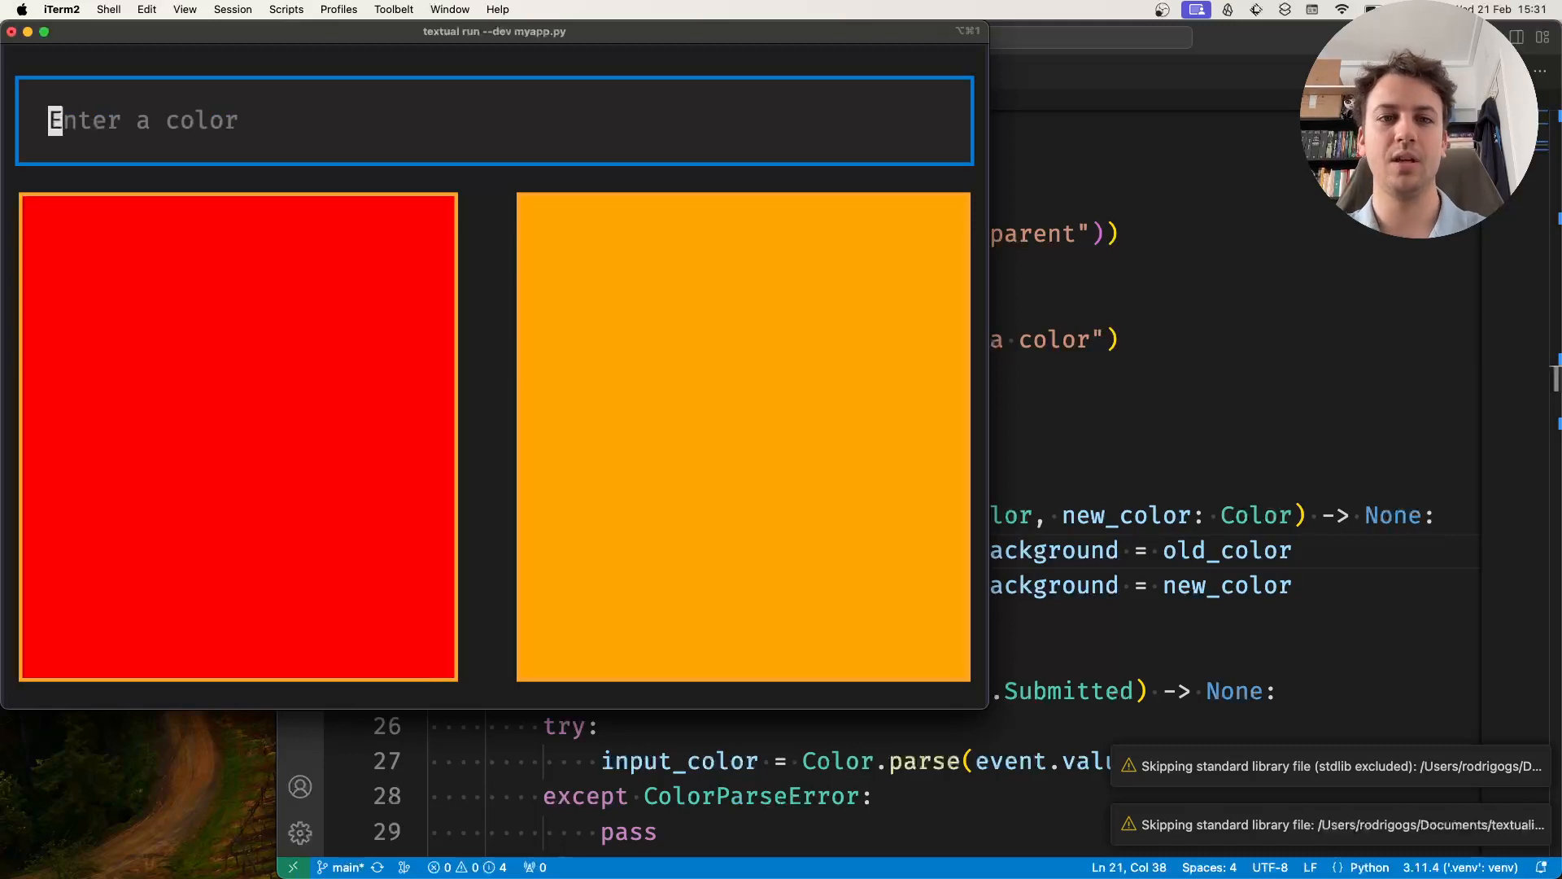
pyautogui.write('yellow')
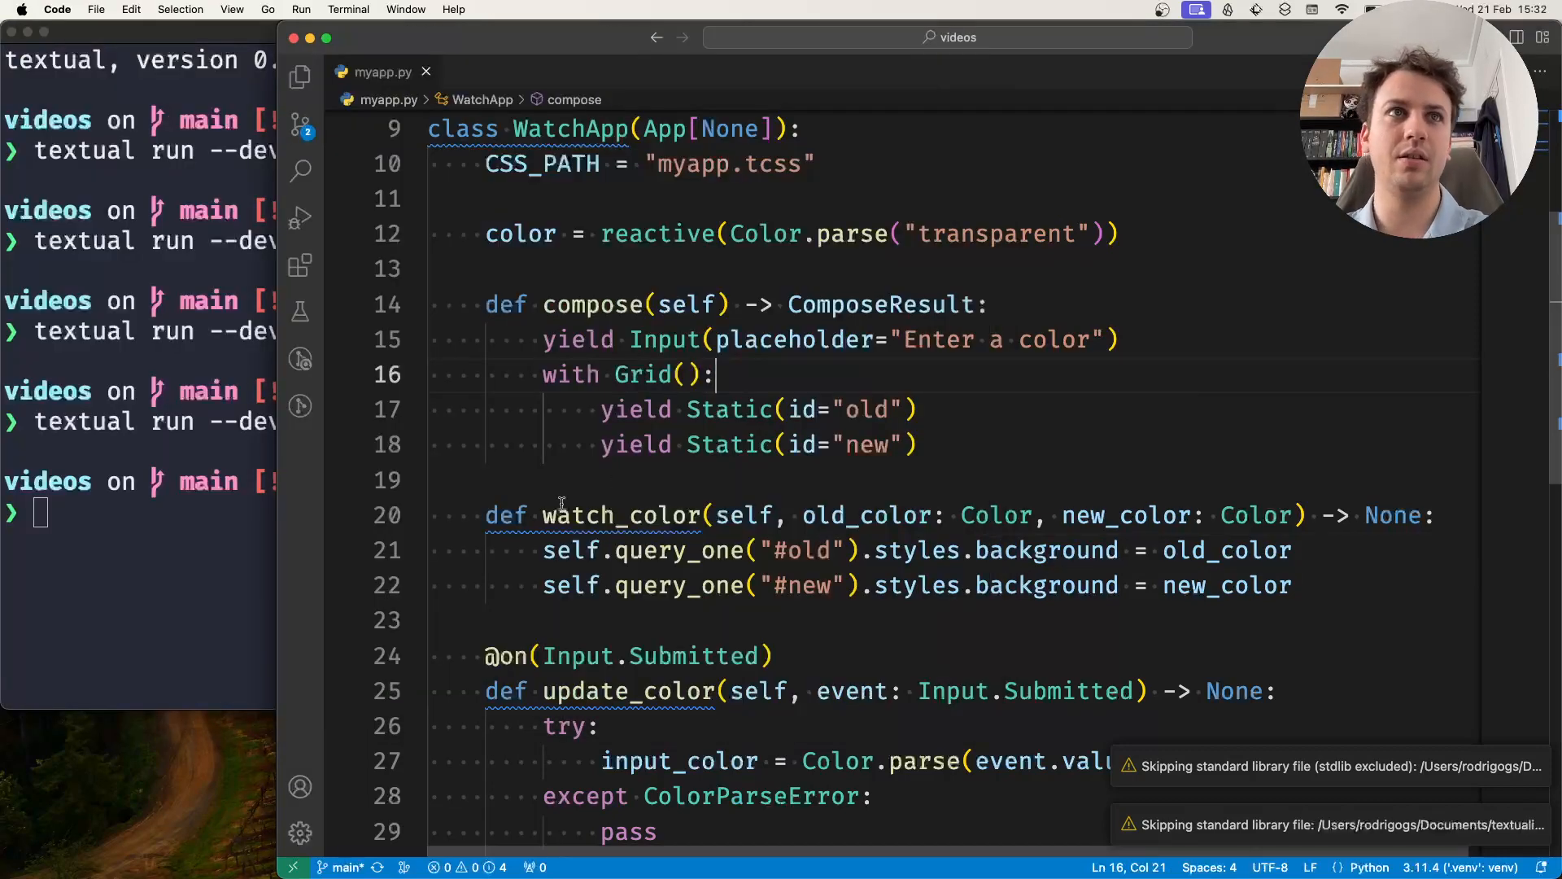
pyautogui.doubleClick(621, 515)
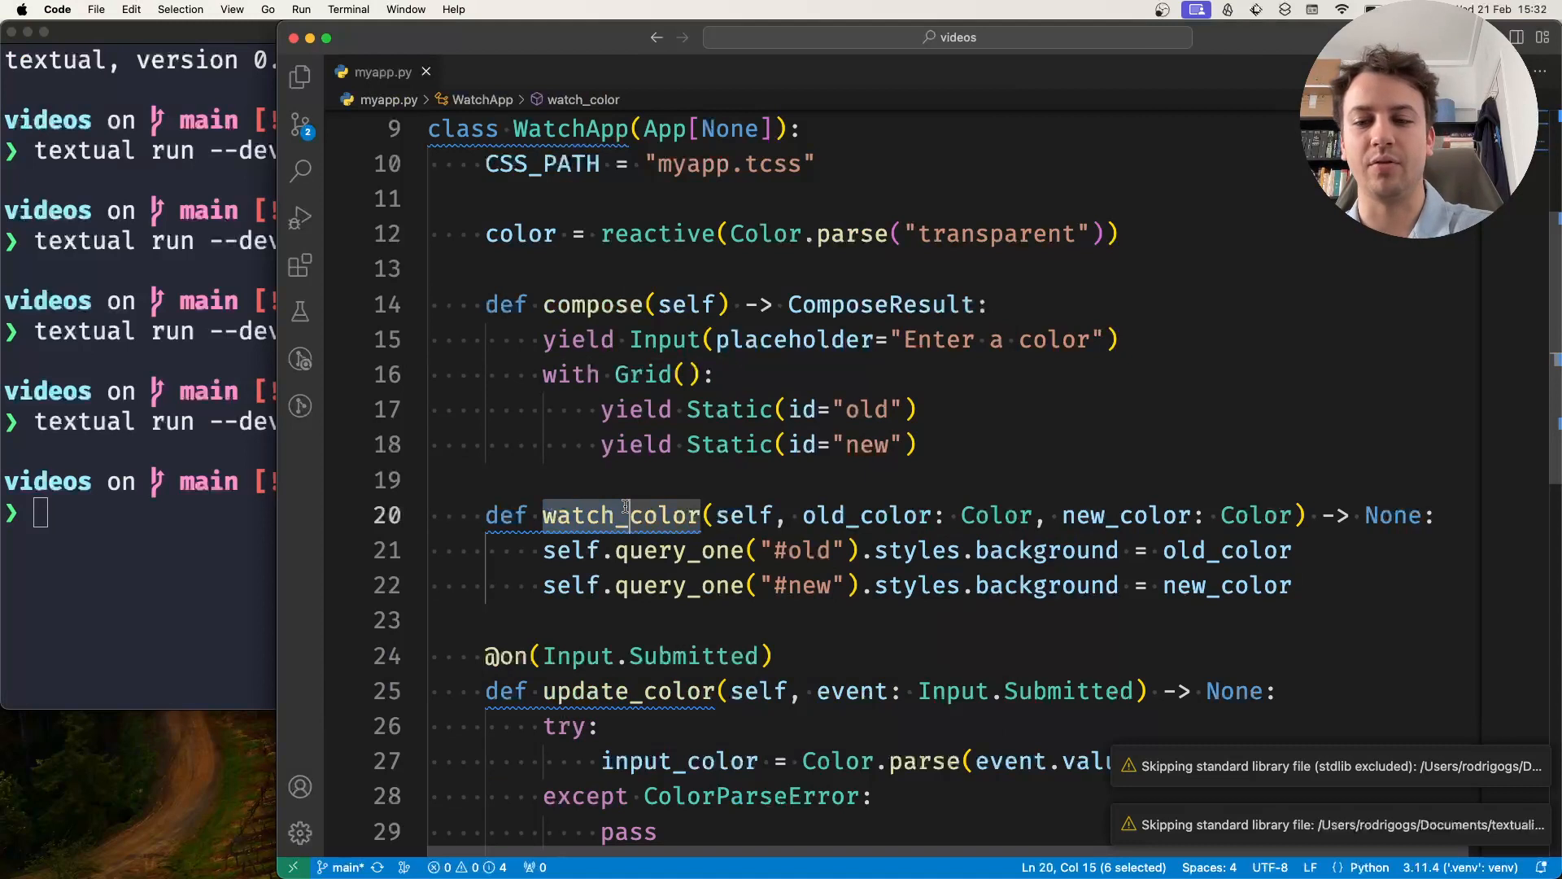